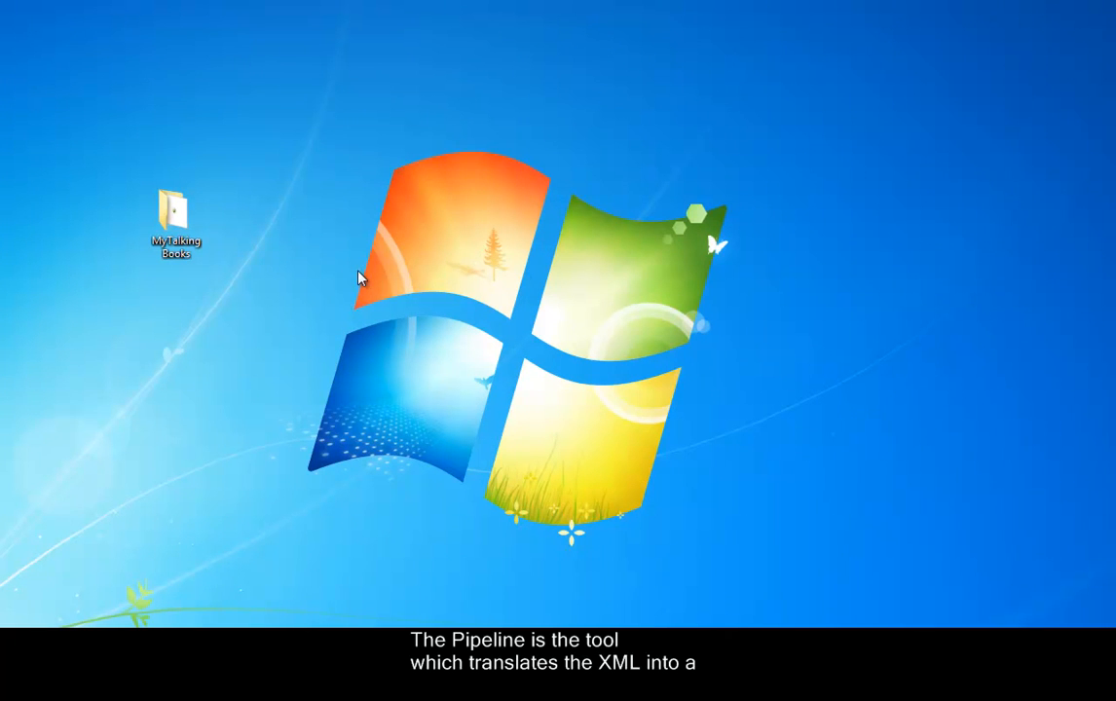
Open the desktop's MyTalking Books folder, which holds the first XML file.
{"action": "left_click", "coordinate": [175, 214]}
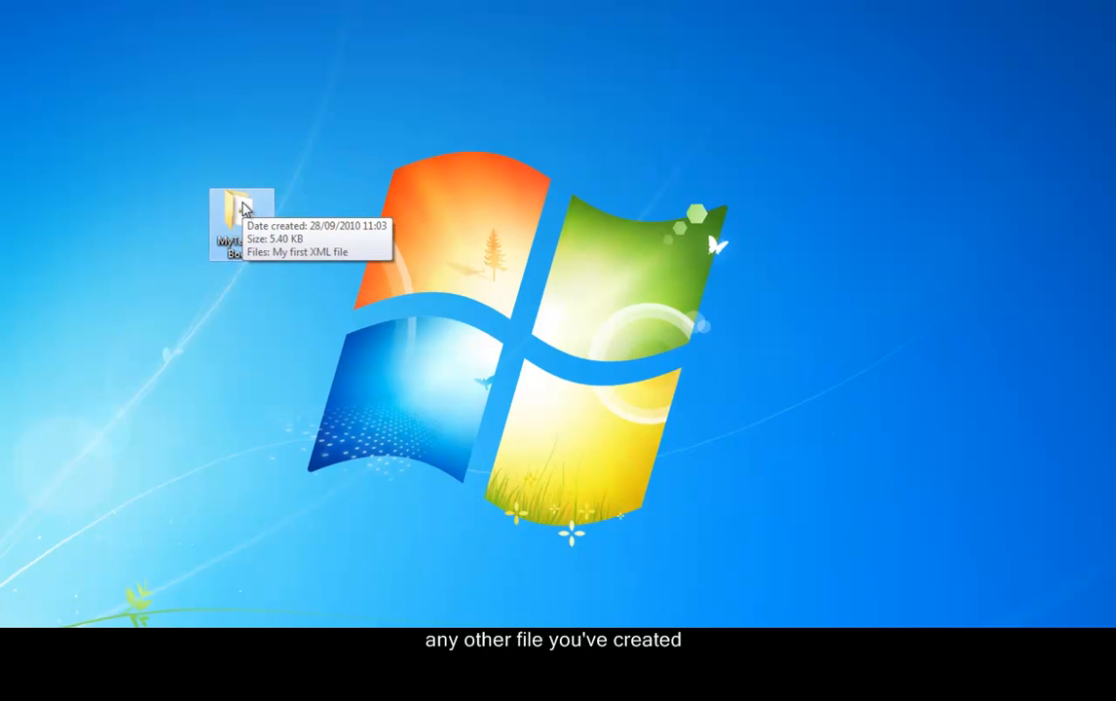
{"action": "double_click", "coordinate": [241, 205]}
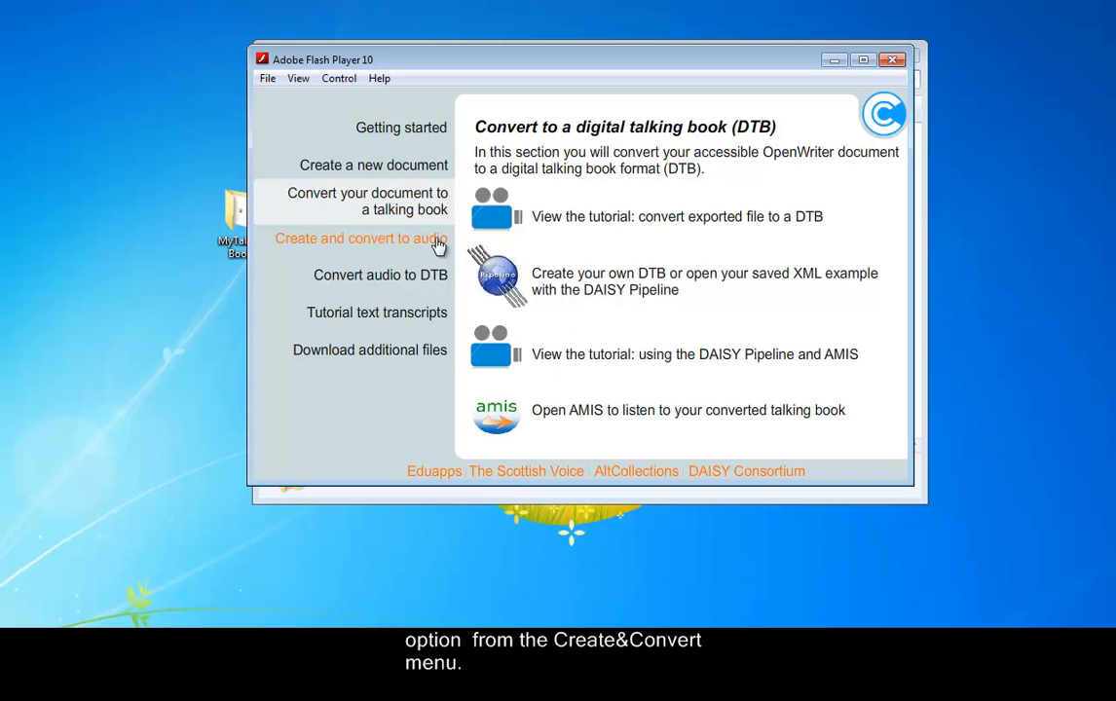
{"action": "mouse_move", "coordinate": [581, 282]}
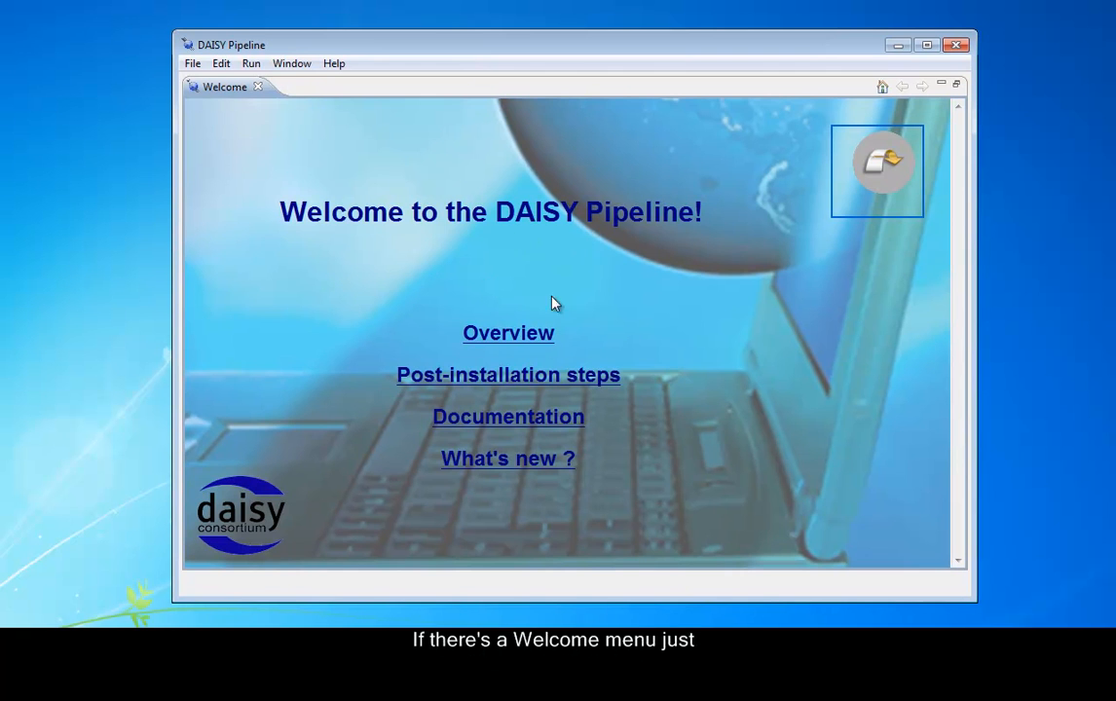
{"action": "mouse_move", "coordinate": [258, 87]}
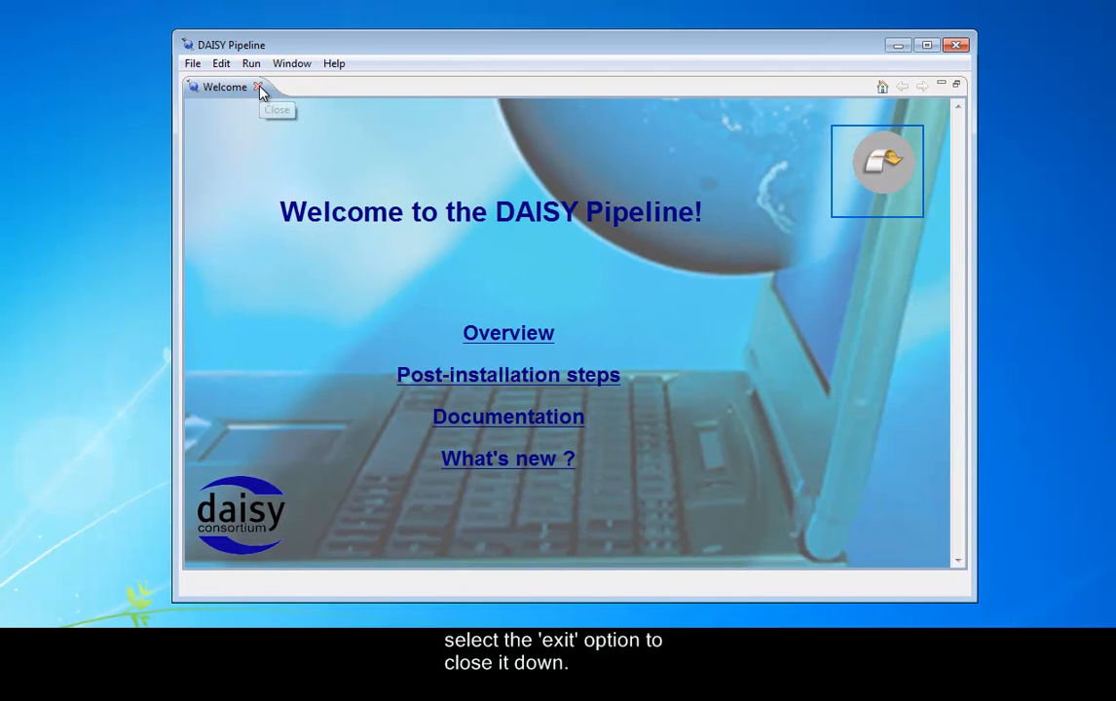
Close the Welcome page and nudge the Pipeline window to a new position.
{"action": "left_click", "coordinate": [258, 86]}
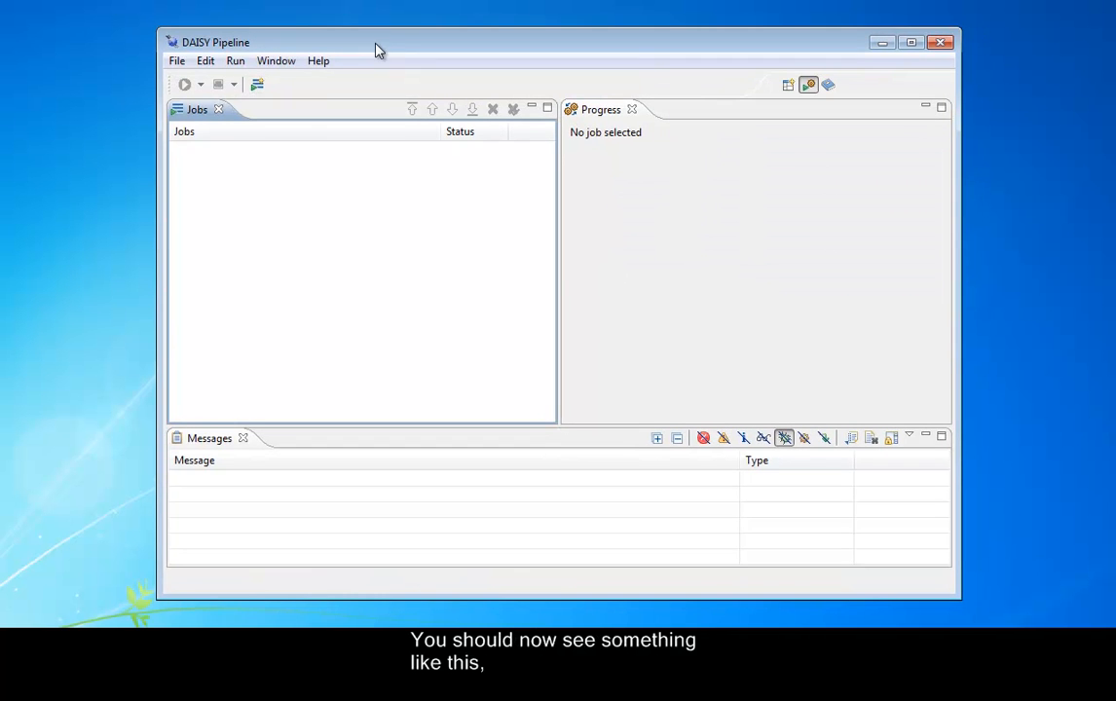
{"action": "left_click_drag", "start_coordinate": [957, 596], "coordinate": [1001, 611]}
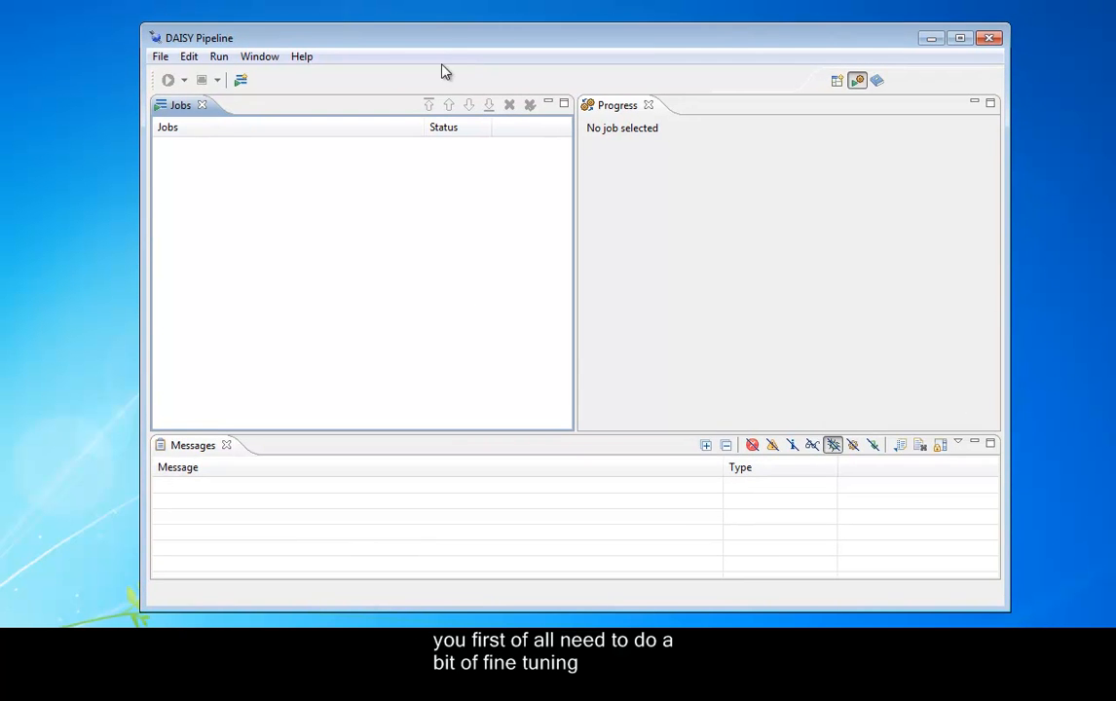
{"action": "mouse_move", "coordinate": [379, 174]}
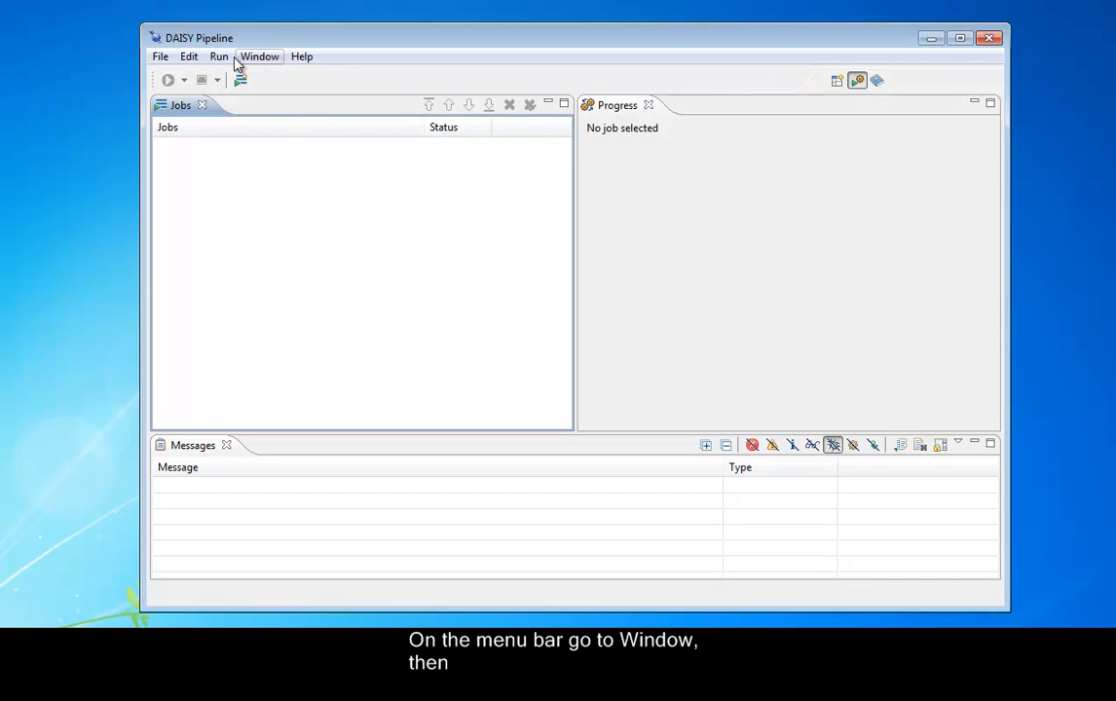
Show the Paths page of the Pipeline Preferences from the Window menu.
{"action": "left_click", "coordinate": [259, 55]}
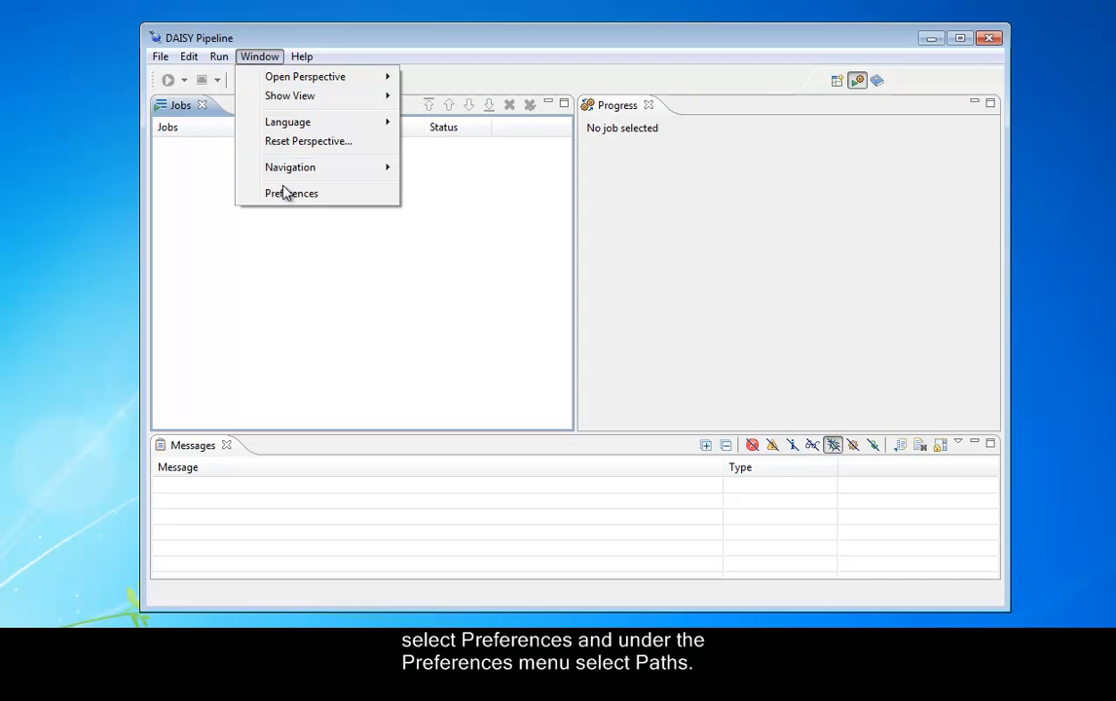
{"action": "left_click", "coordinate": [291, 193]}
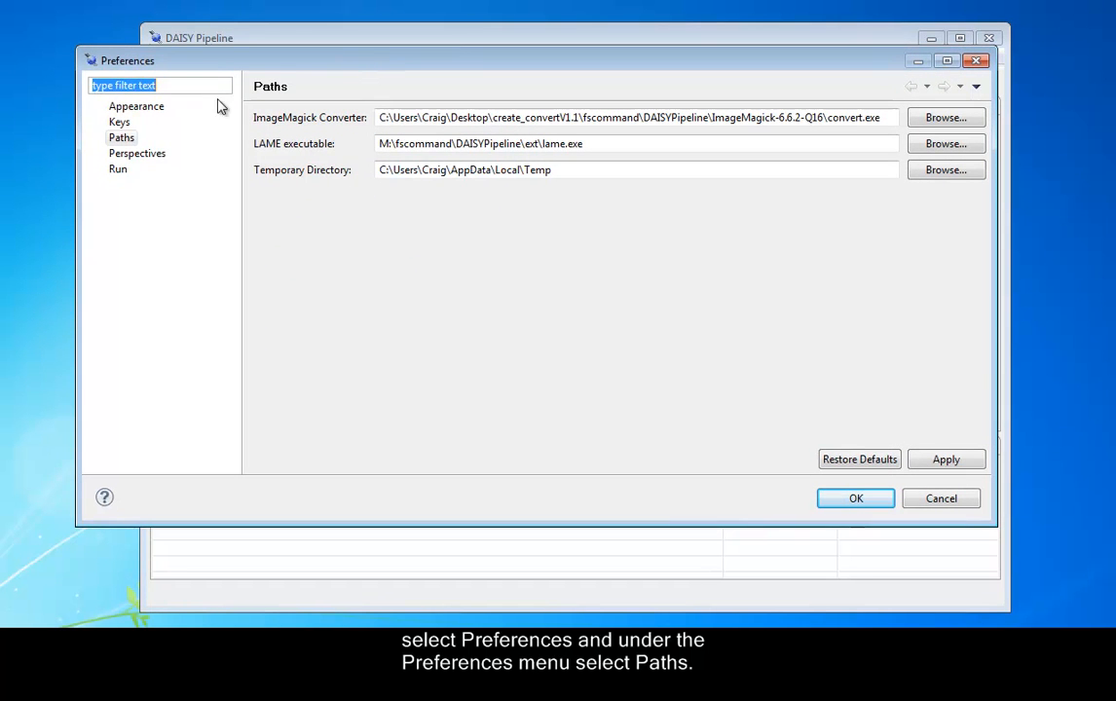
{"action": "left_click", "coordinate": [120, 138]}
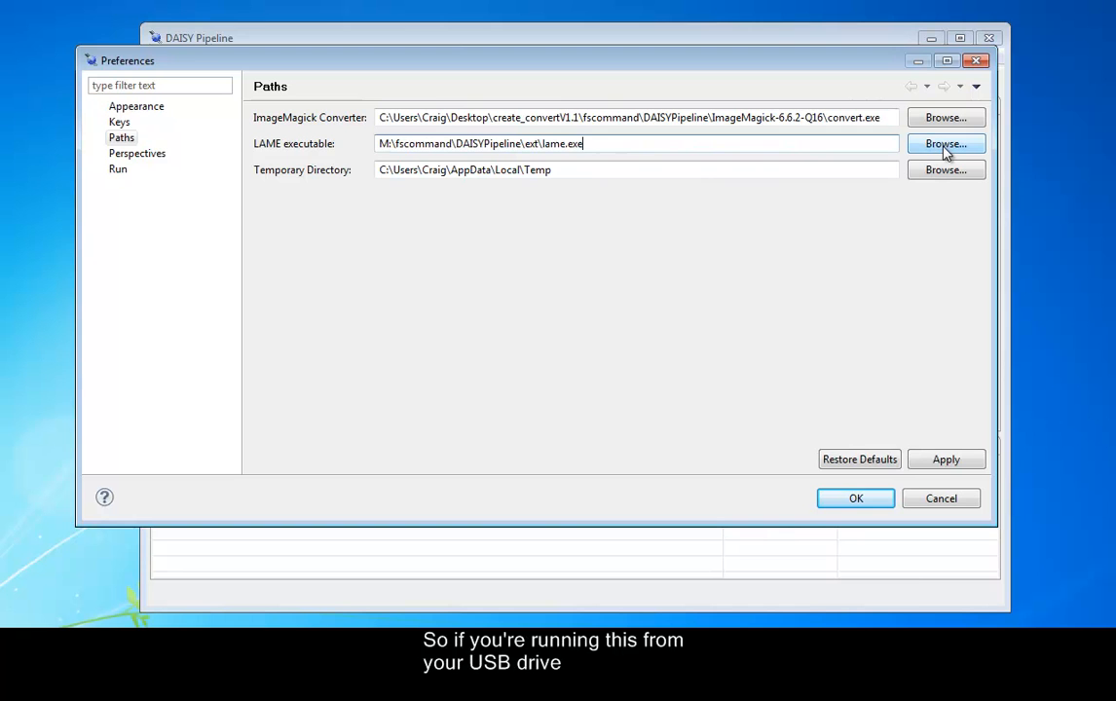
Set LAME executable to lame.exe in M:\fscommand\DAISYPipeline\ext.
{"action": "left_click", "coordinate": [945, 143]}
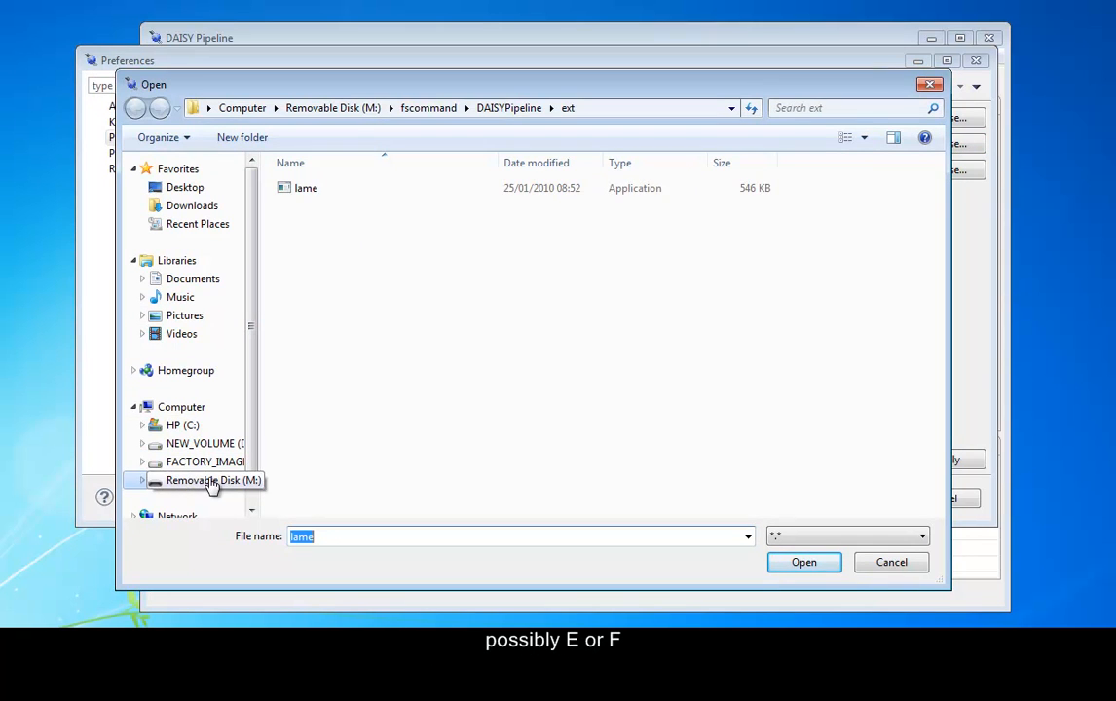
{"action": "left_click", "coordinate": [203, 480]}
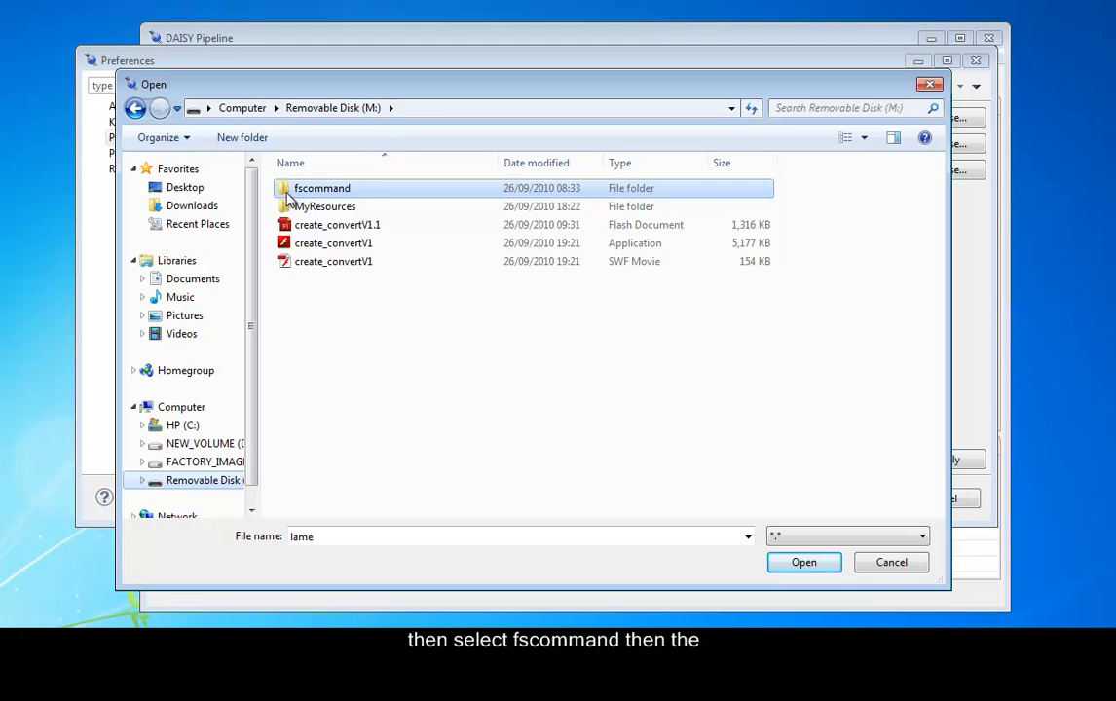
{"action": "mouse_move", "coordinate": [321, 188]}
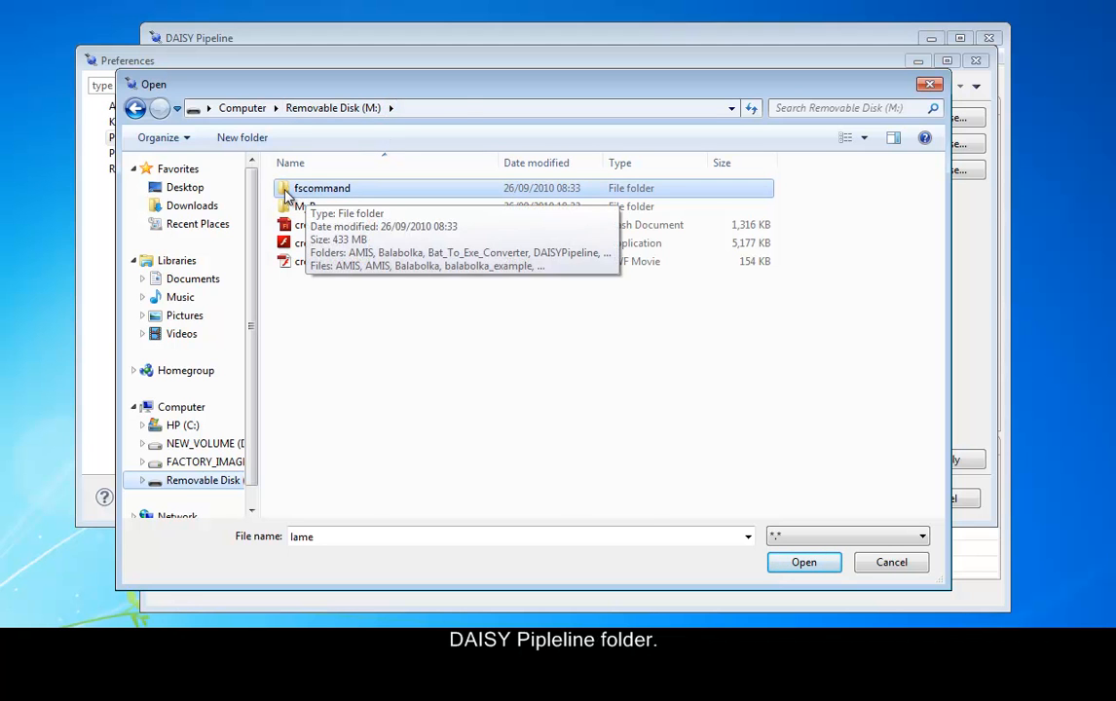
{"action": "double_click", "coordinate": [321, 188]}
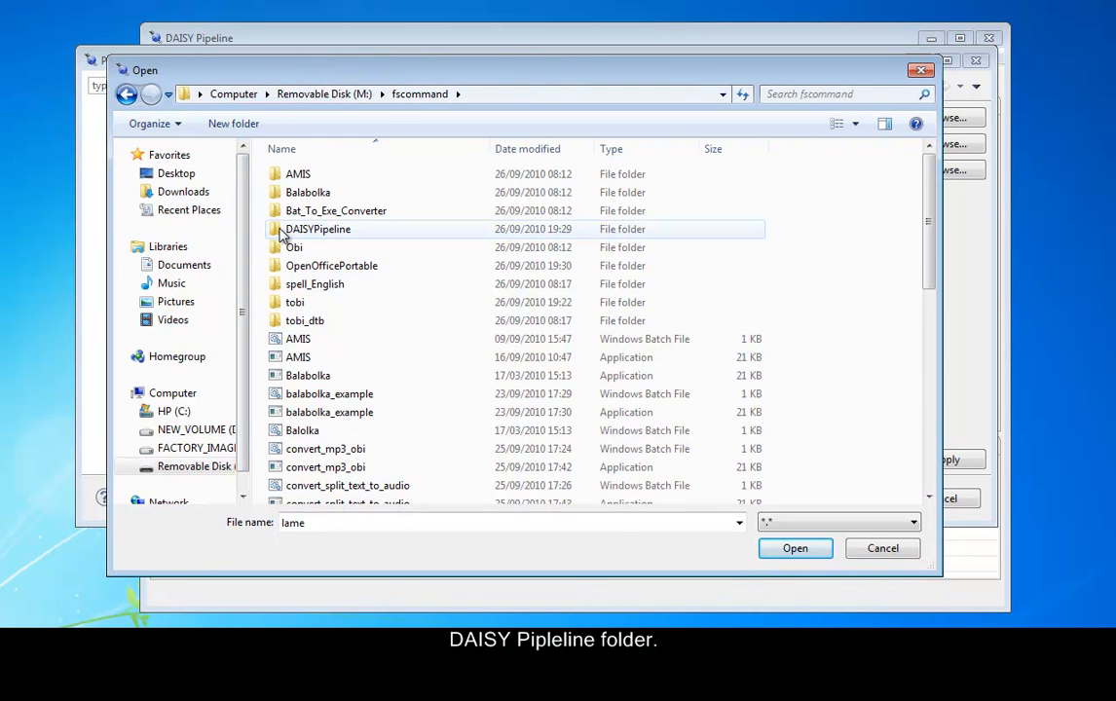
{"action": "double_click", "coordinate": [317, 229]}
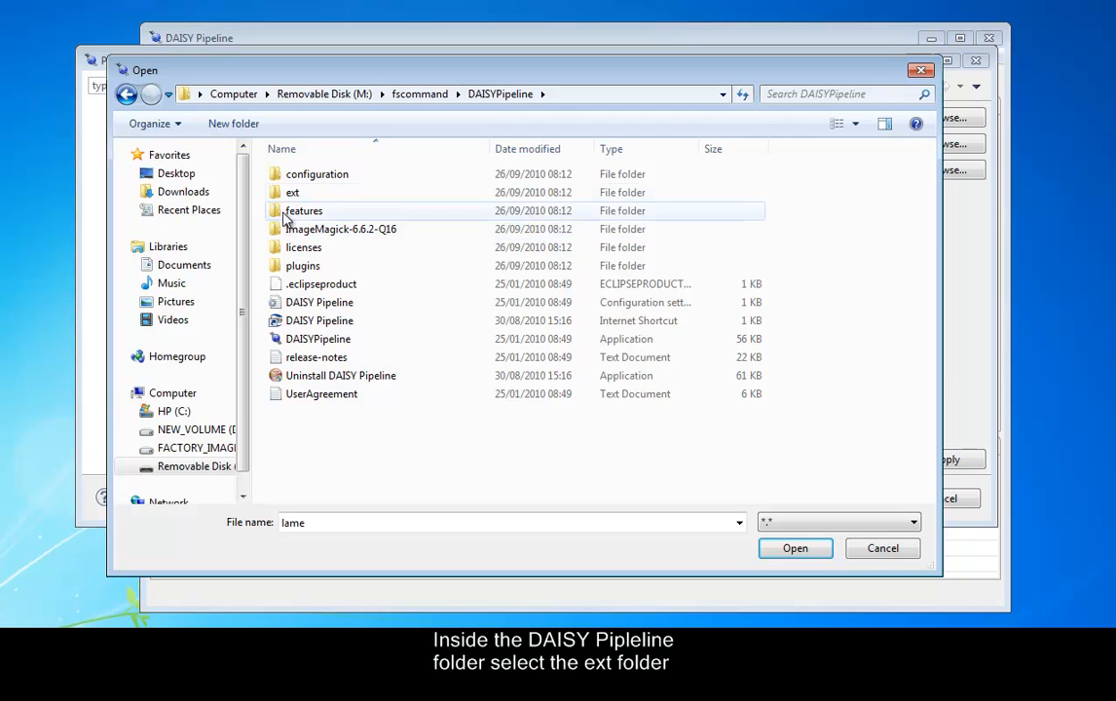
{"action": "left_click", "coordinate": [293, 192]}
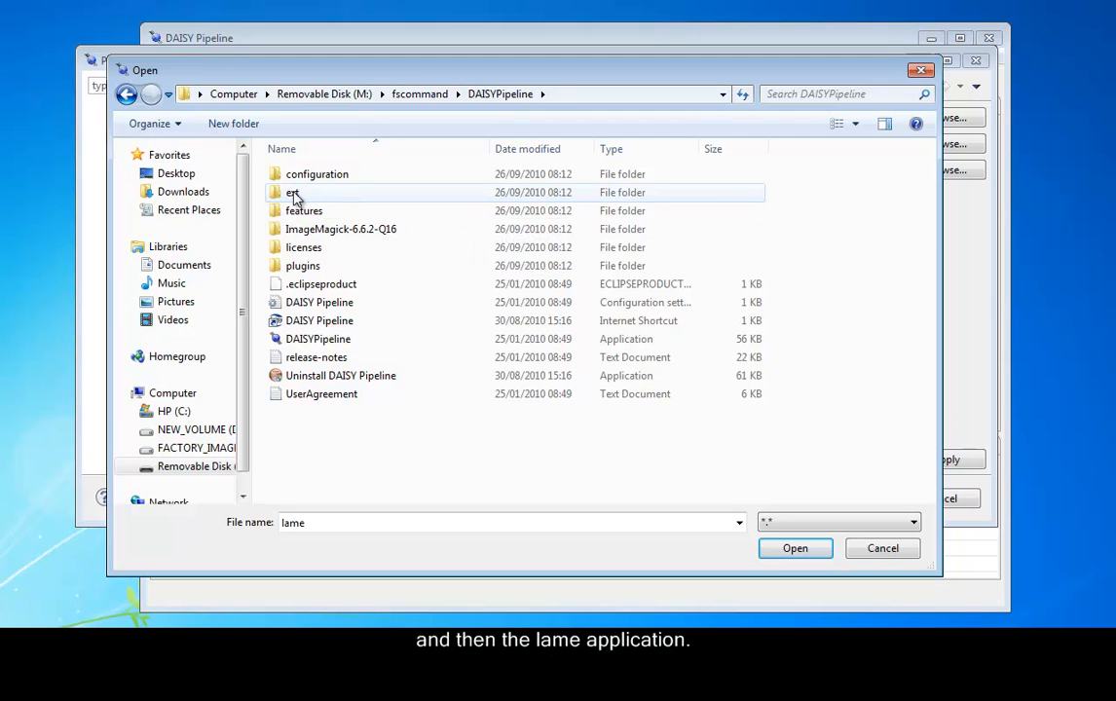
{"action": "double_click", "coordinate": [292, 192]}
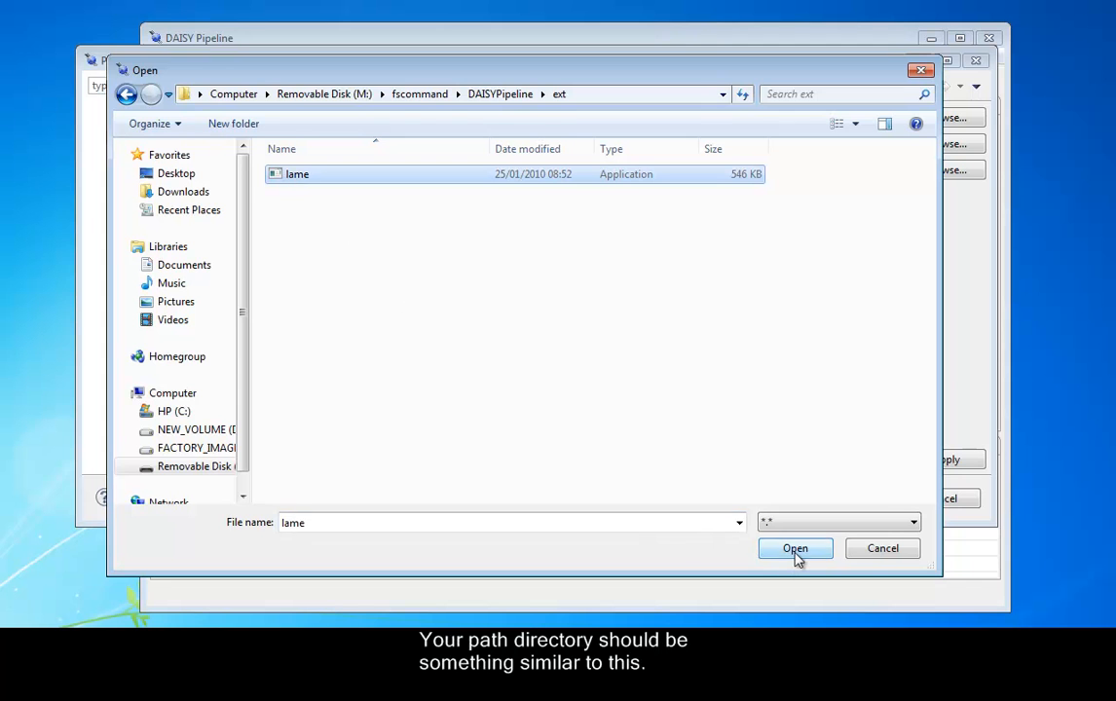
{"action": "left_click", "coordinate": [794, 548]}
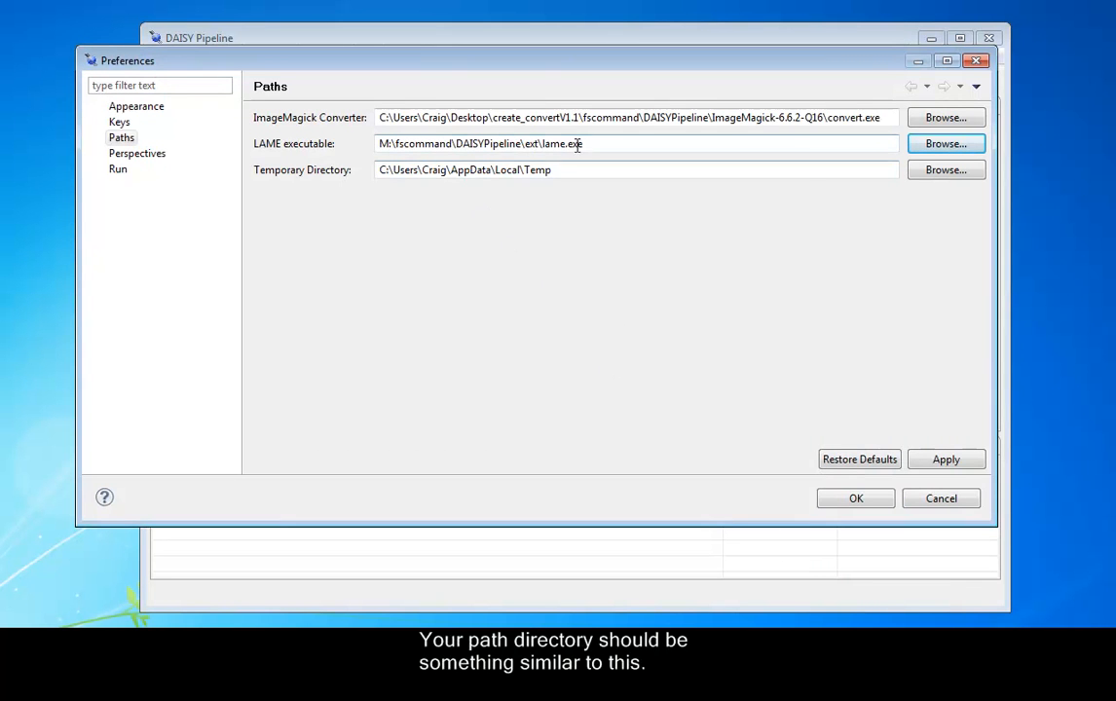
{"action": "triple_click", "coordinate": [480, 143]}
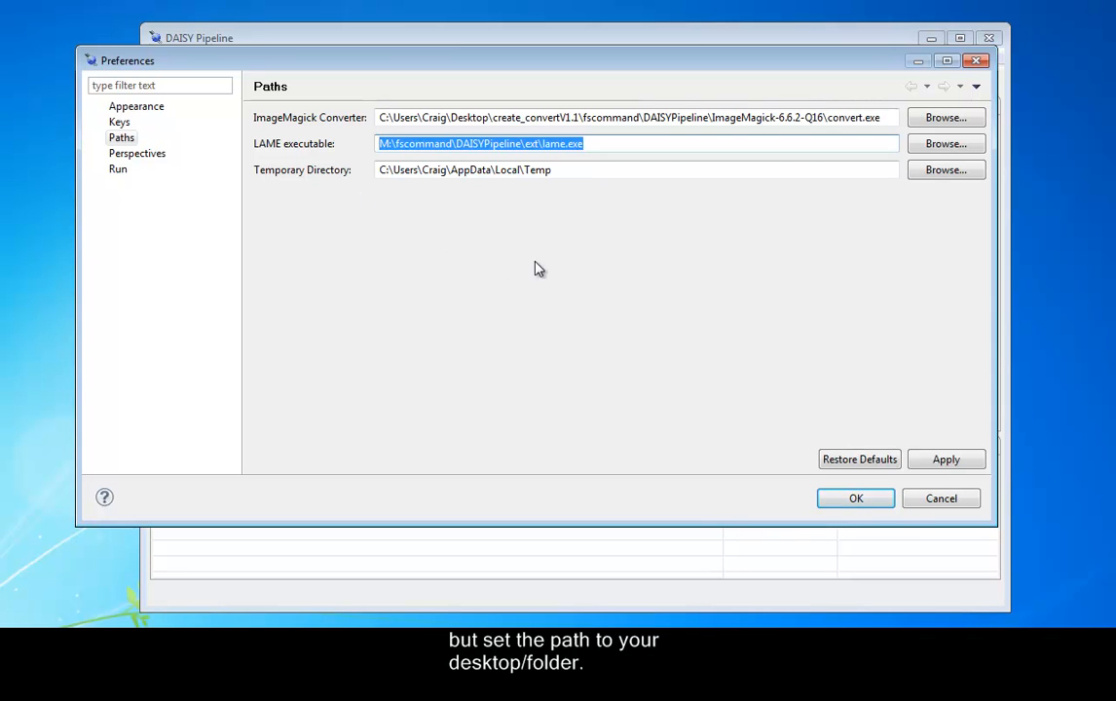
{"action": "mouse_move", "coordinate": [886, 118]}
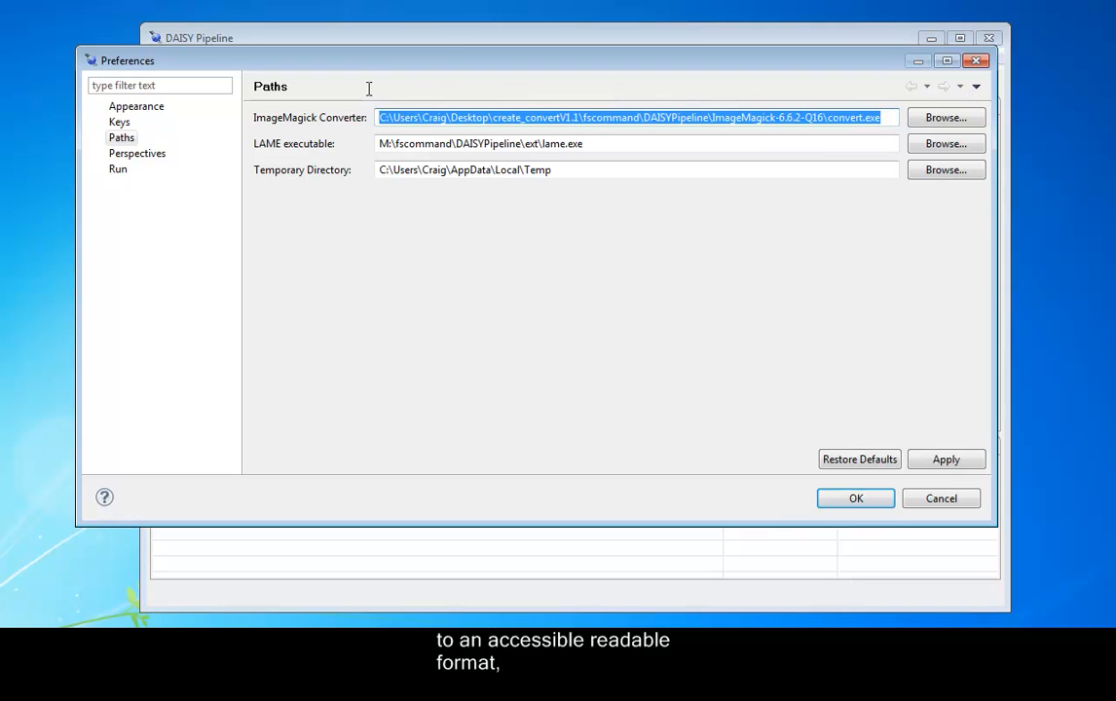
{"action": "mouse_move", "coordinate": [361, 104]}
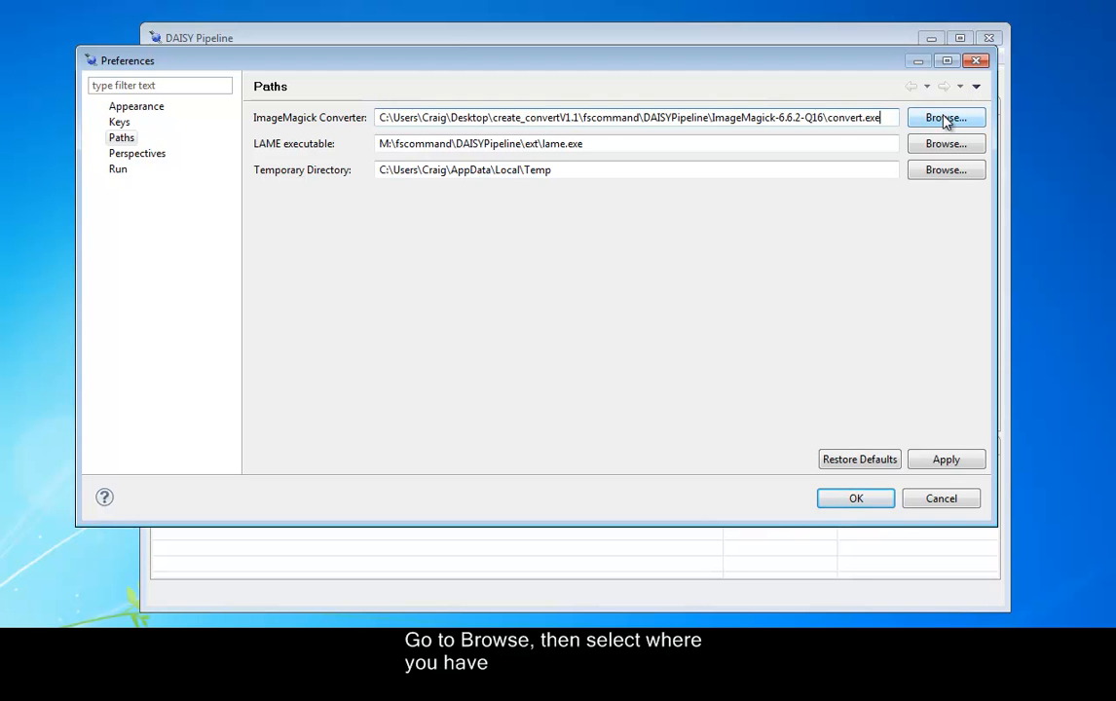
Set ImageMagick Converter to convert.exe in fscommand\DAISYPipeline\ImageMagick-6.6.2-Q16.
{"action": "left_click", "coordinate": [945, 117]}
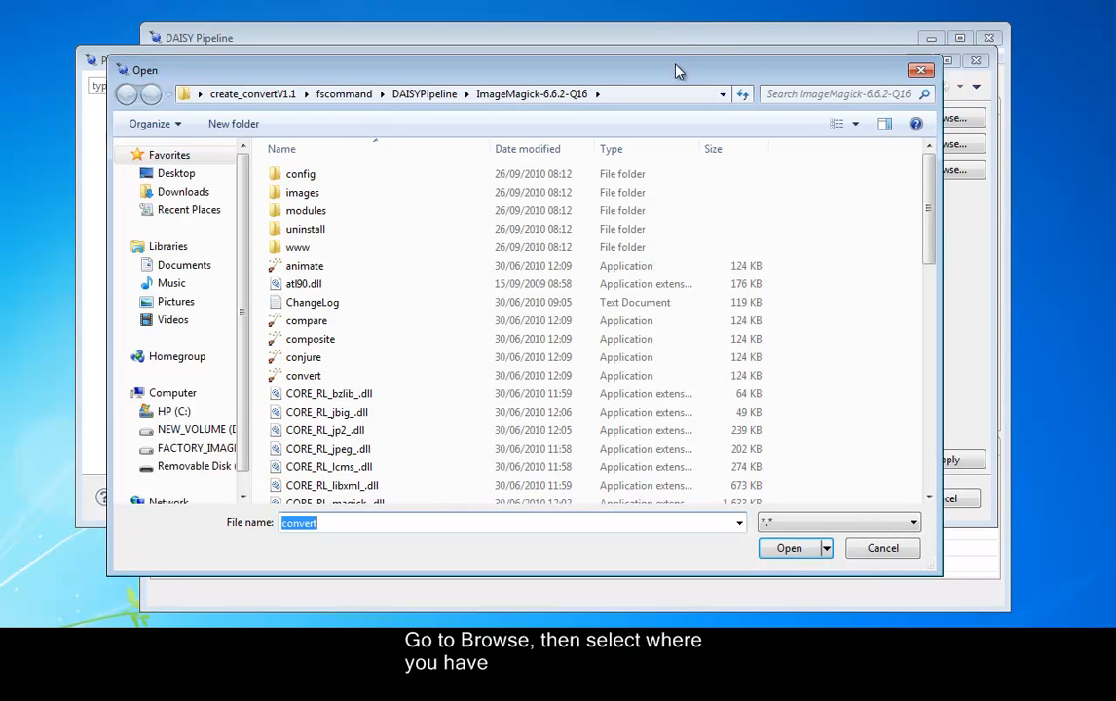
{"action": "mouse_move", "coordinate": [311, 265]}
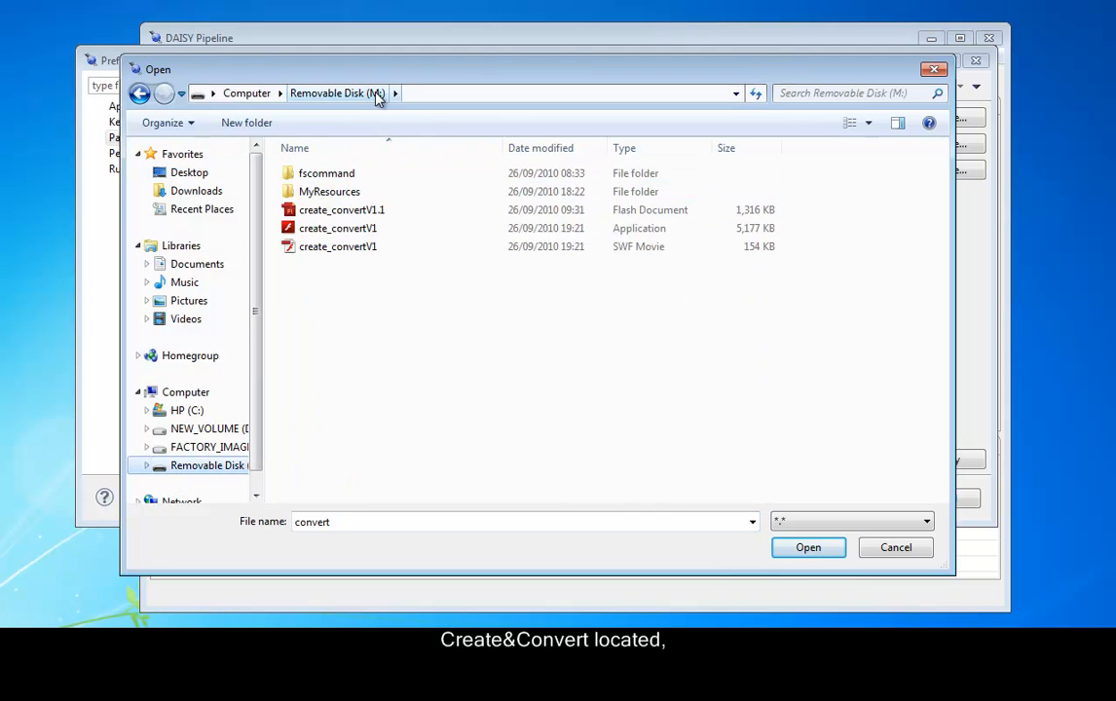
{"action": "left_click", "coordinate": [326, 172]}
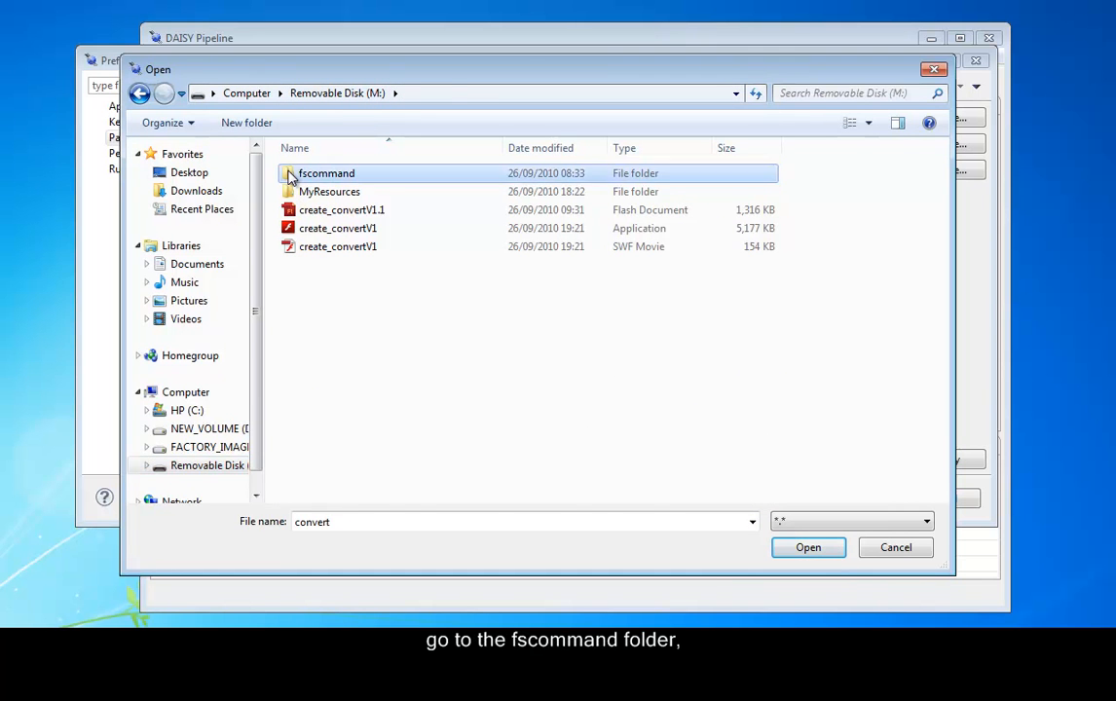
{"action": "double_click", "coordinate": [327, 173]}
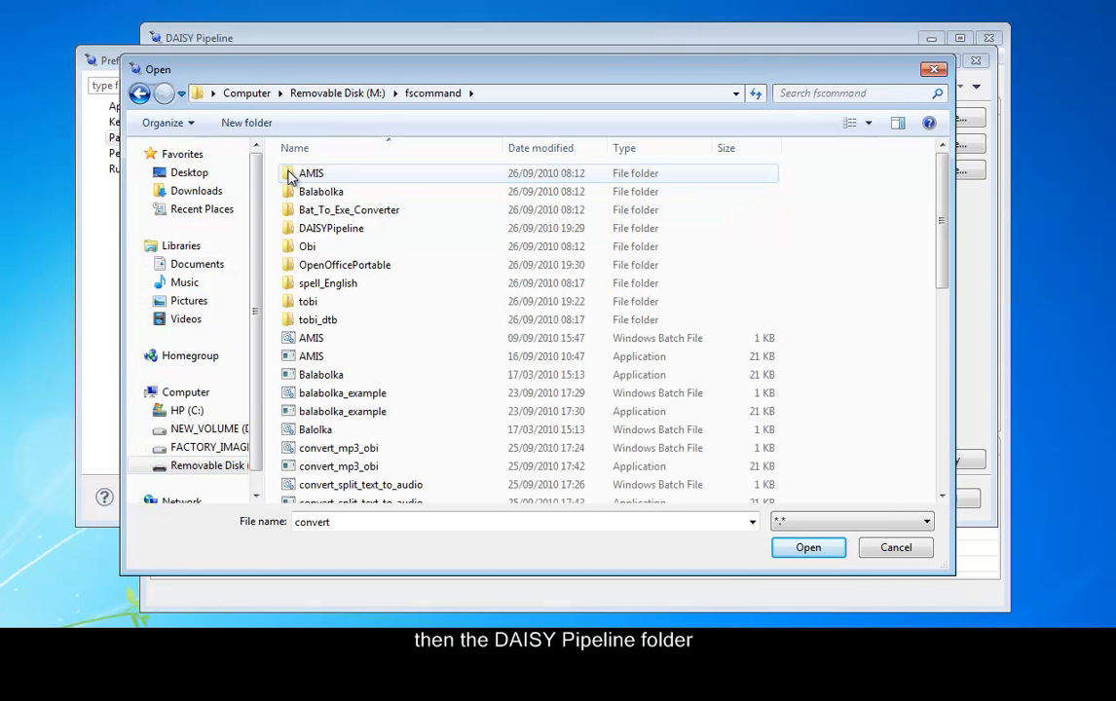
{"action": "double_click", "coordinate": [332, 228]}
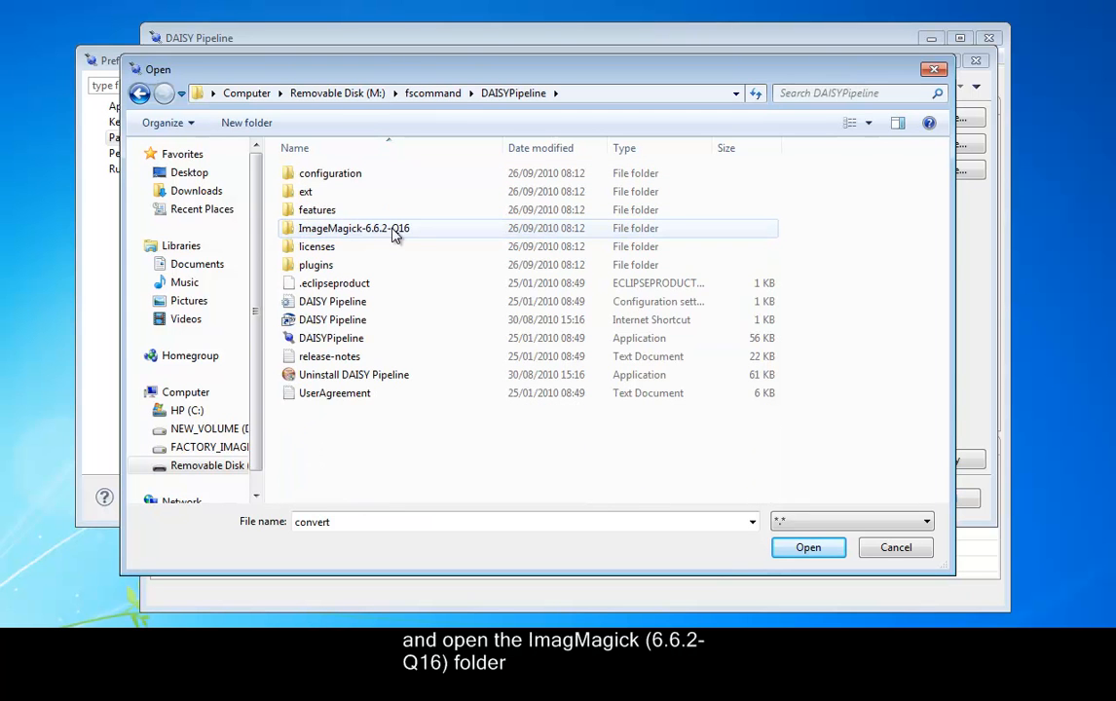
{"action": "double_click", "coordinate": [354, 228]}
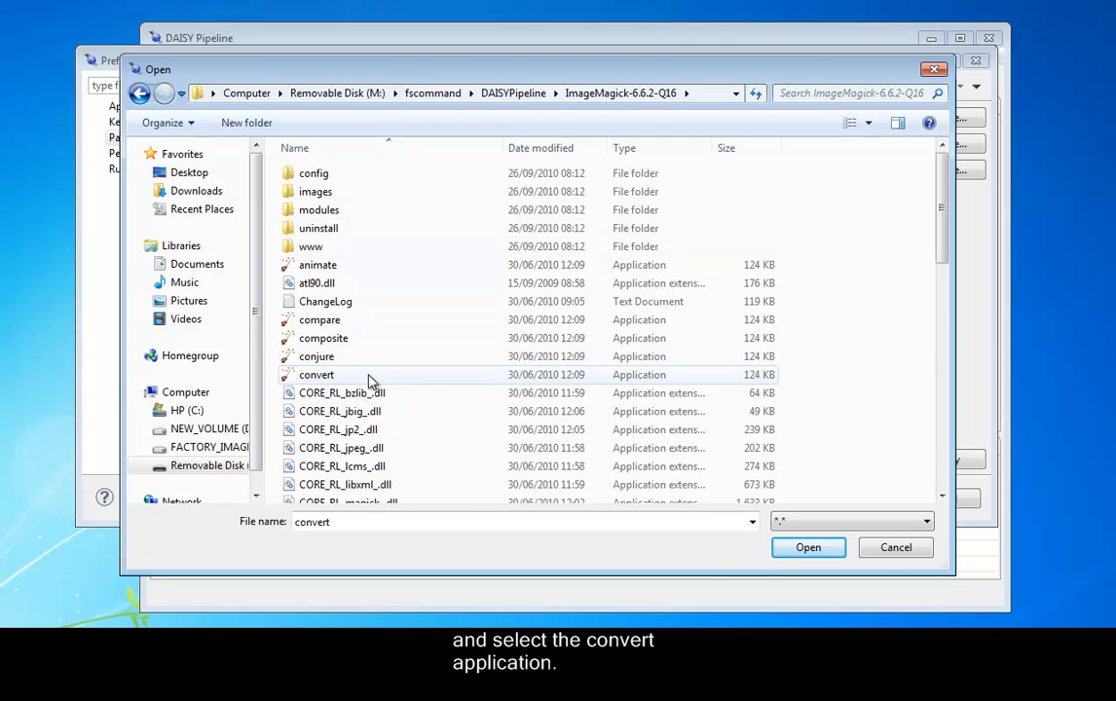
{"action": "mouse_move", "coordinate": [333, 380]}
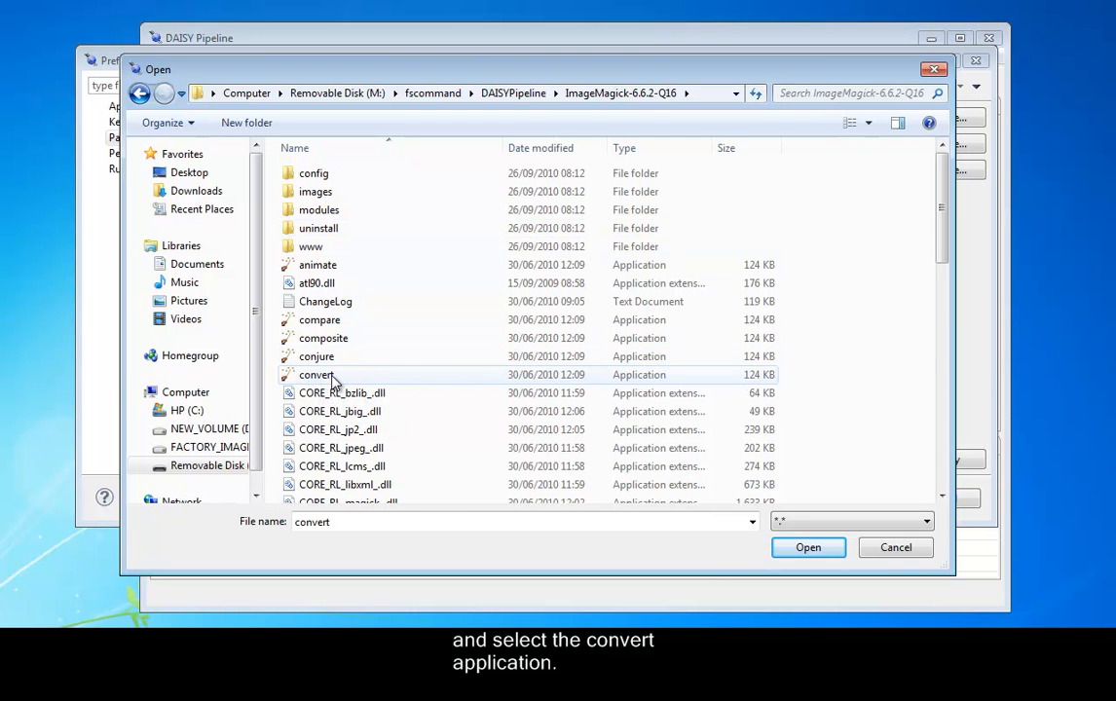
{"action": "left_click", "coordinate": [807, 547]}
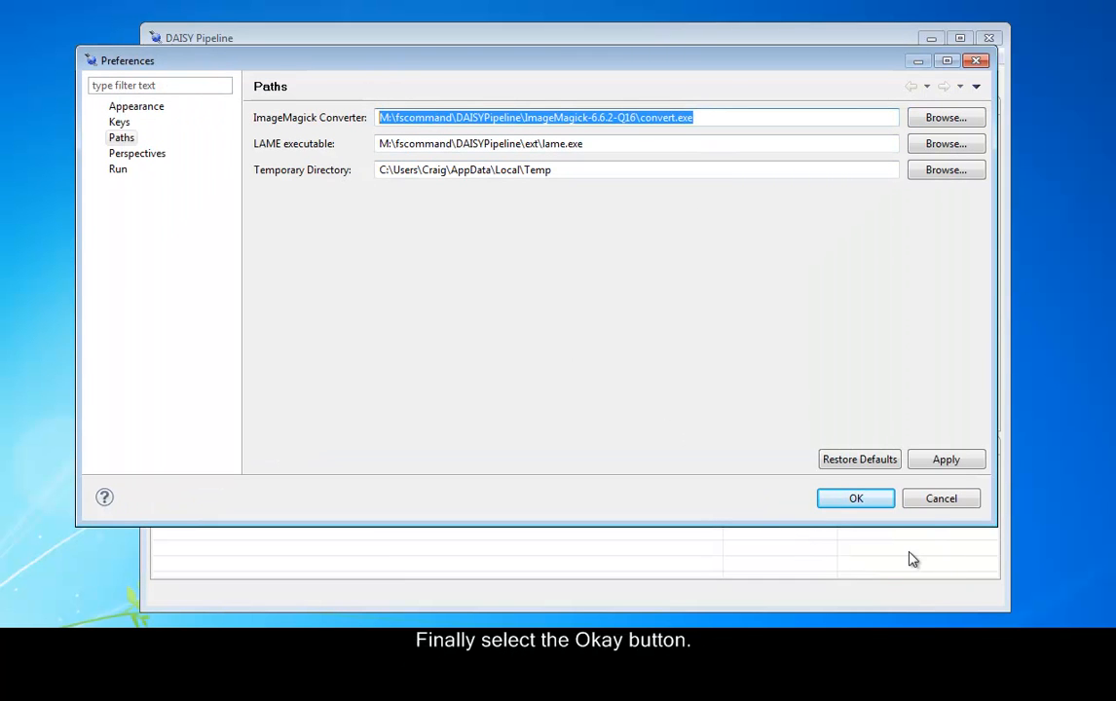
Confirm the new LAME and ImageMagick paths with OK in Preferences.
{"action": "left_click", "coordinate": [855, 498]}
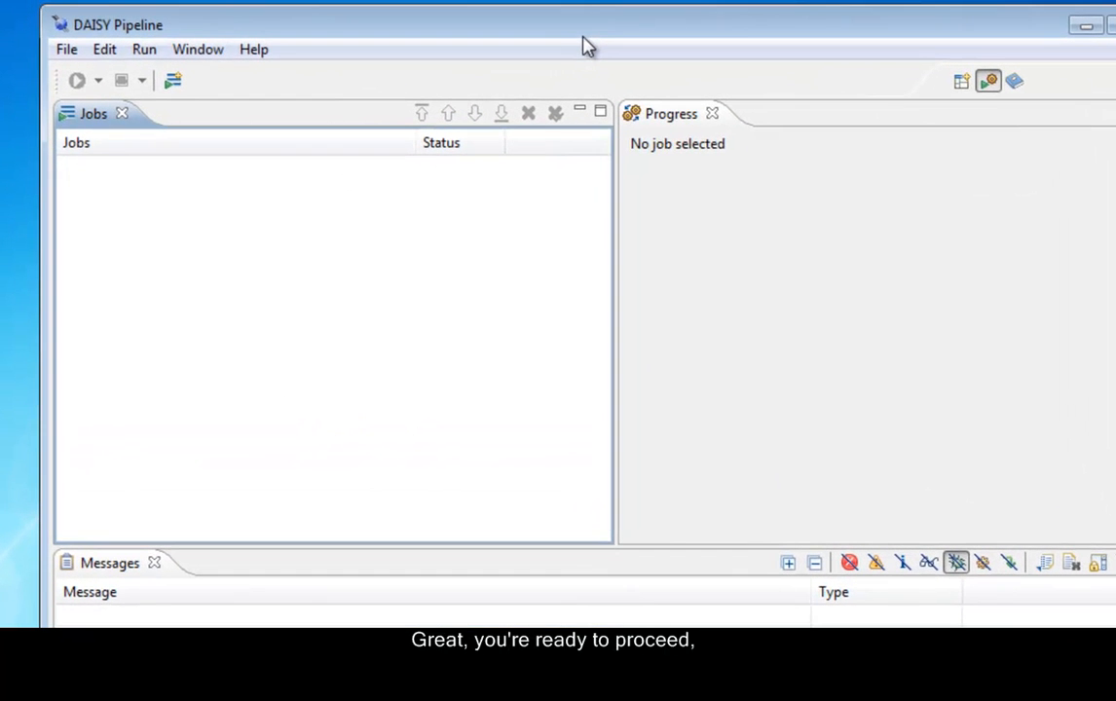
{"action": "mouse_move", "coordinate": [497, 136]}
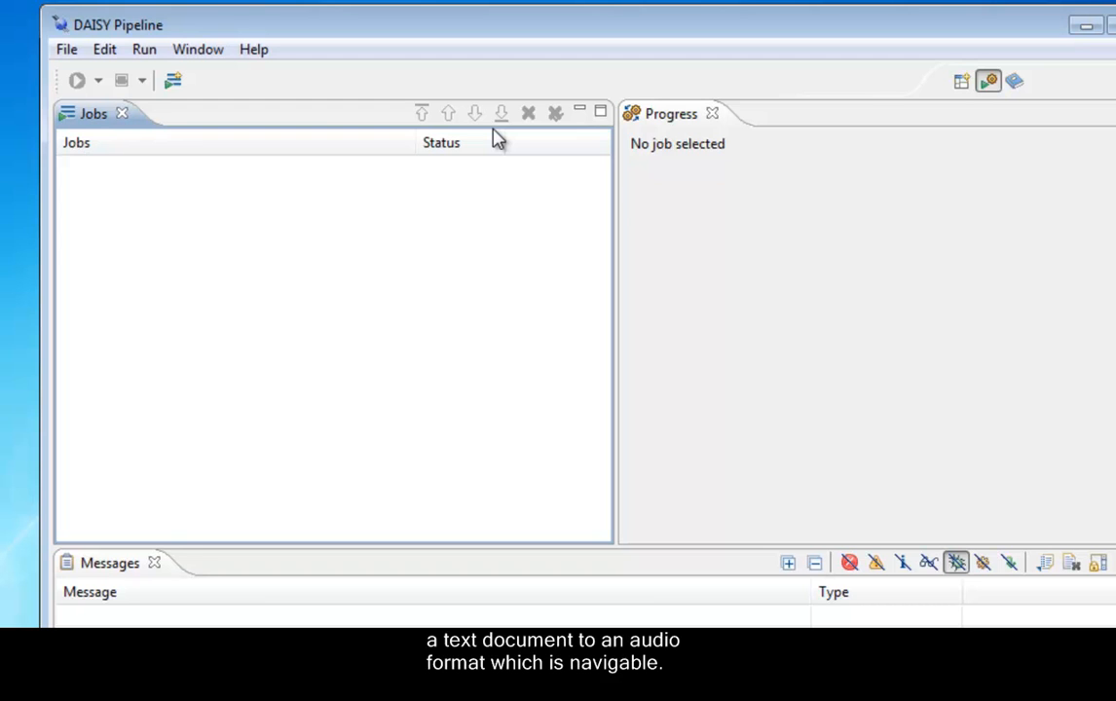
{"action": "mouse_move", "coordinate": [132, 82]}
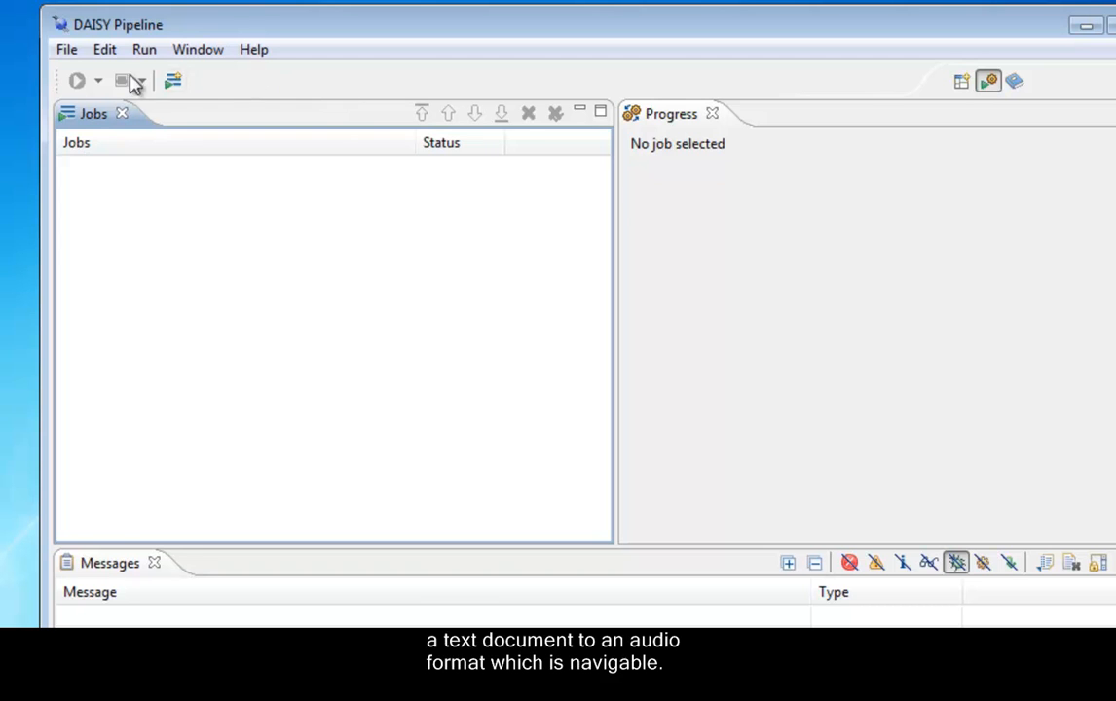
{"action": "mouse_move", "coordinate": [66, 49]}
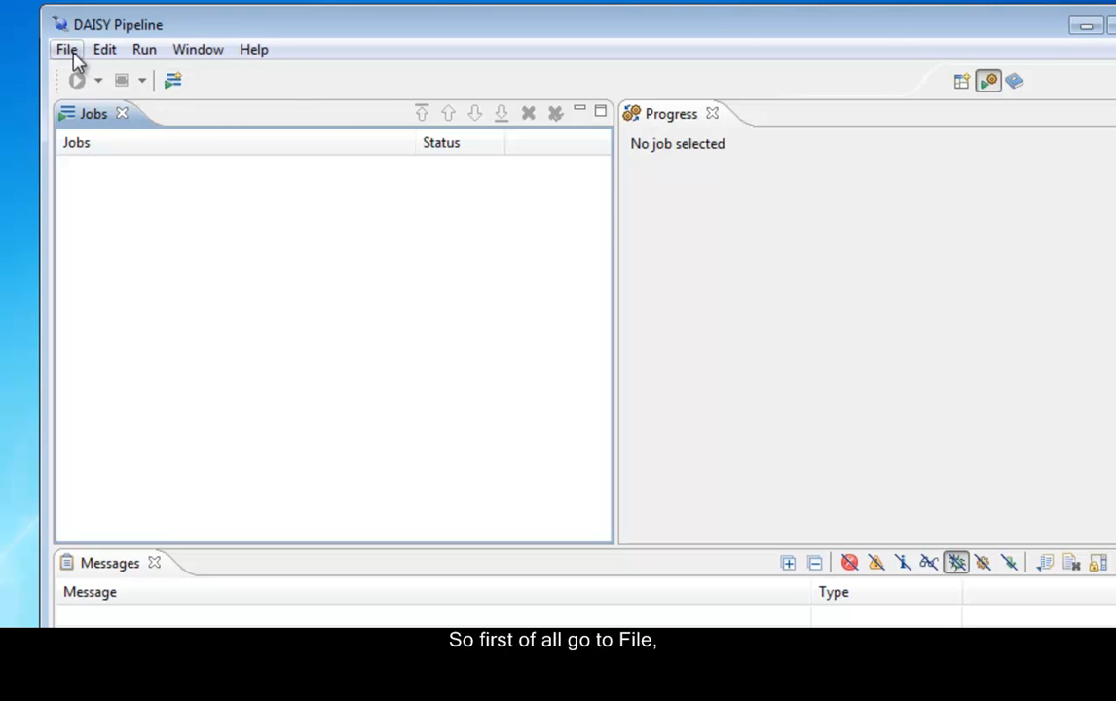
Create a Pipeline Job using Create and Distribute > DAISY Book > Daisy 2.02 Text-Only Fileset Generator.
{"action": "left_click", "coordinate": [66, 49]}
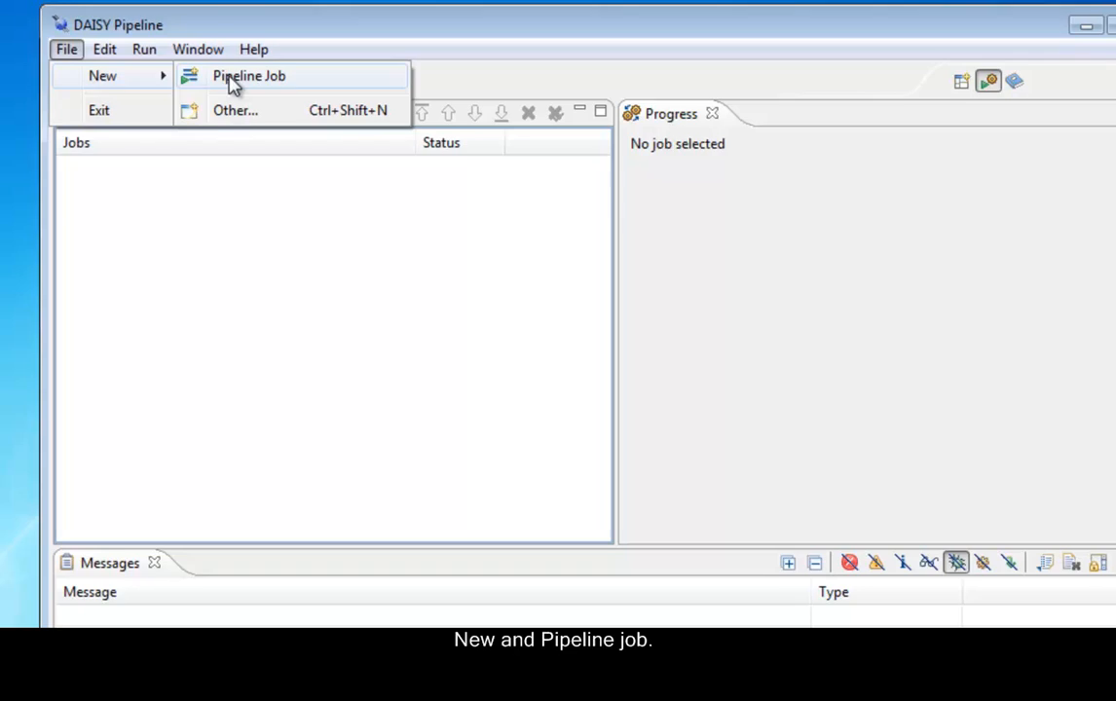
{"action": "left_click", "coordinate": [248, 75]}
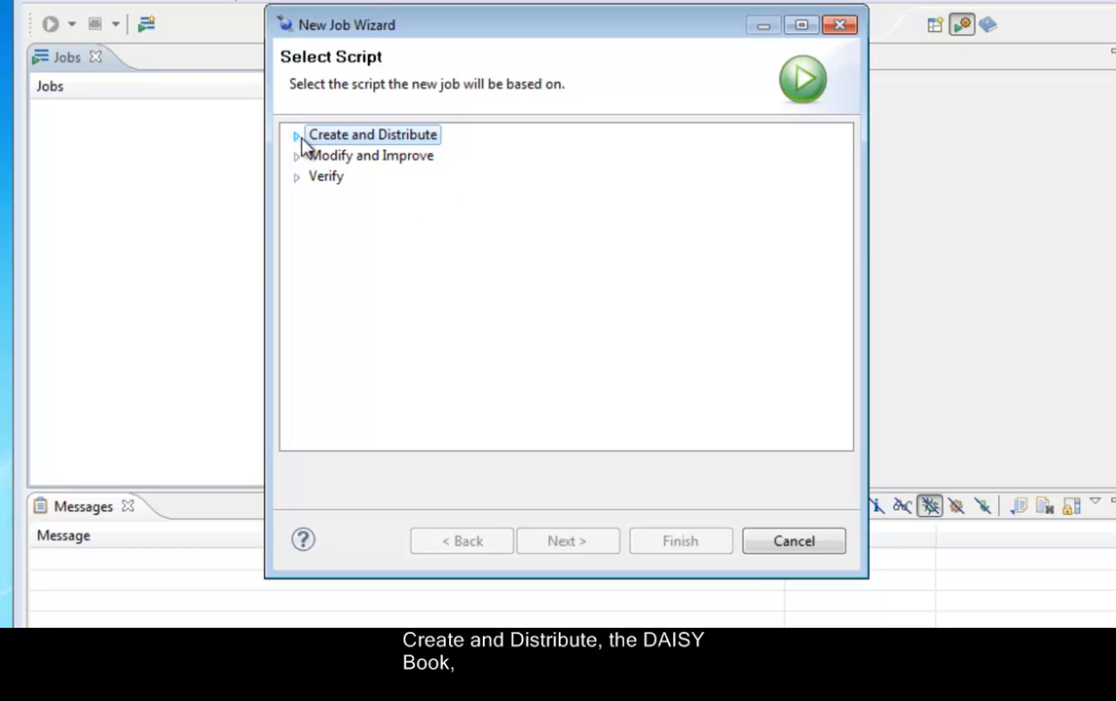
{"action": "left_click", "coordinate": [296, 134]}
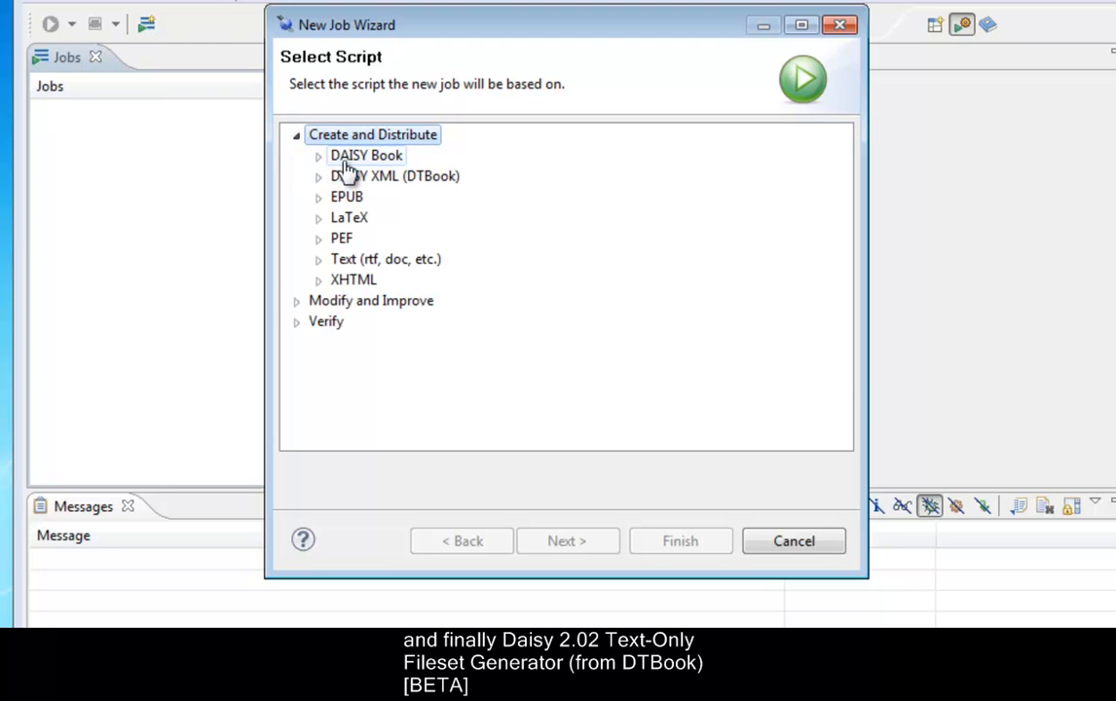
{"action": "left_click", "coordinate": [318, 156]}
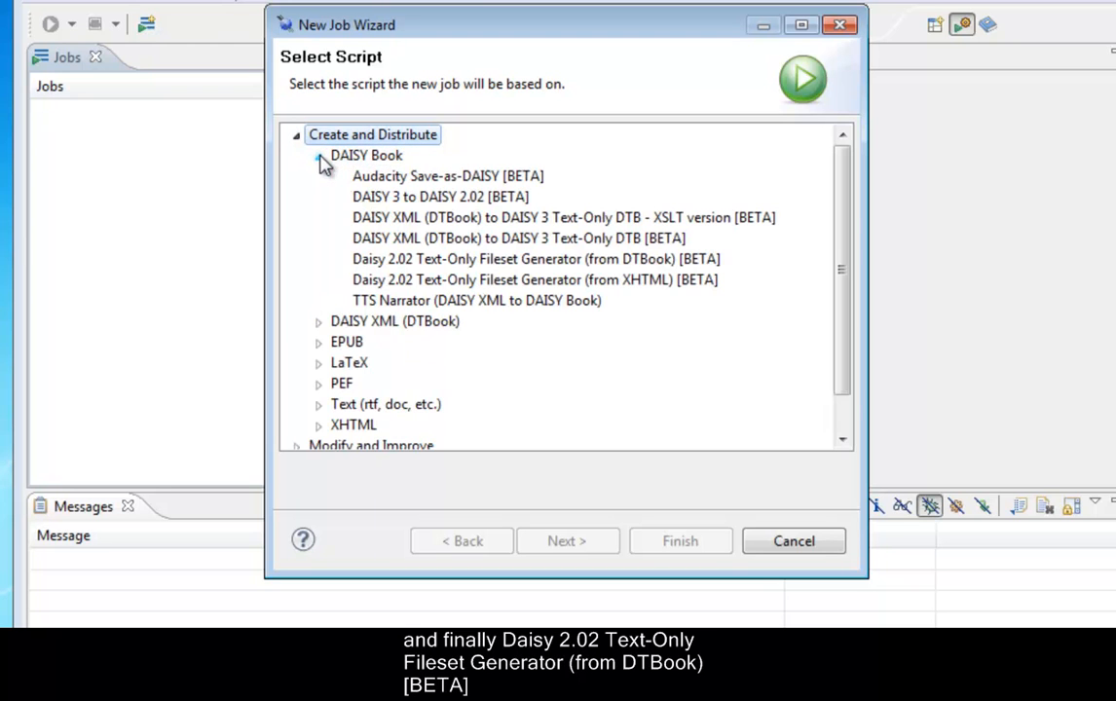
{"action": "left_click", "coordinate": [535, 259]}
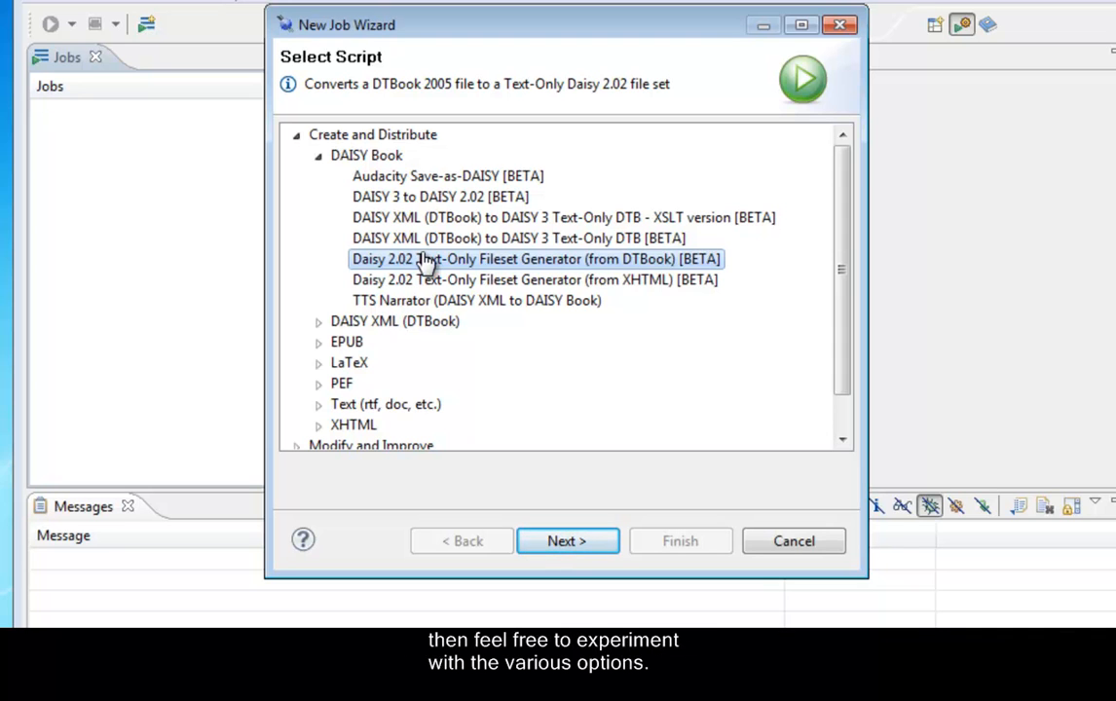
{"action": "left_click", "coordinate": [297, 134]}
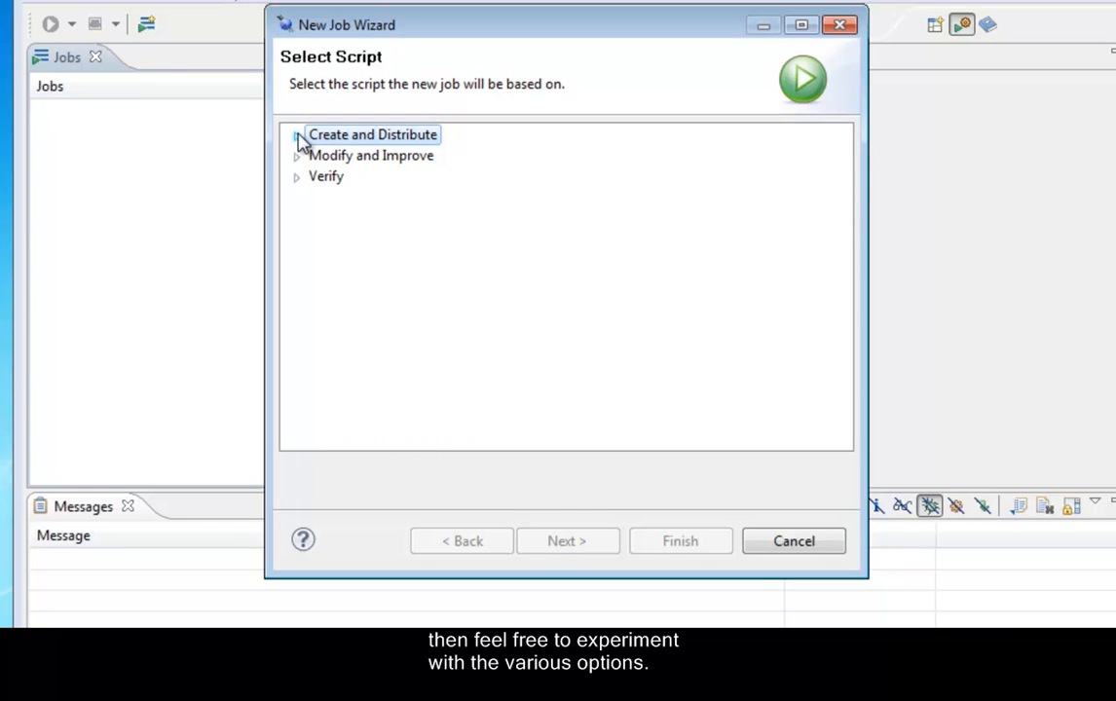
{"action": "left_click", "coordinate": [297, 135]}
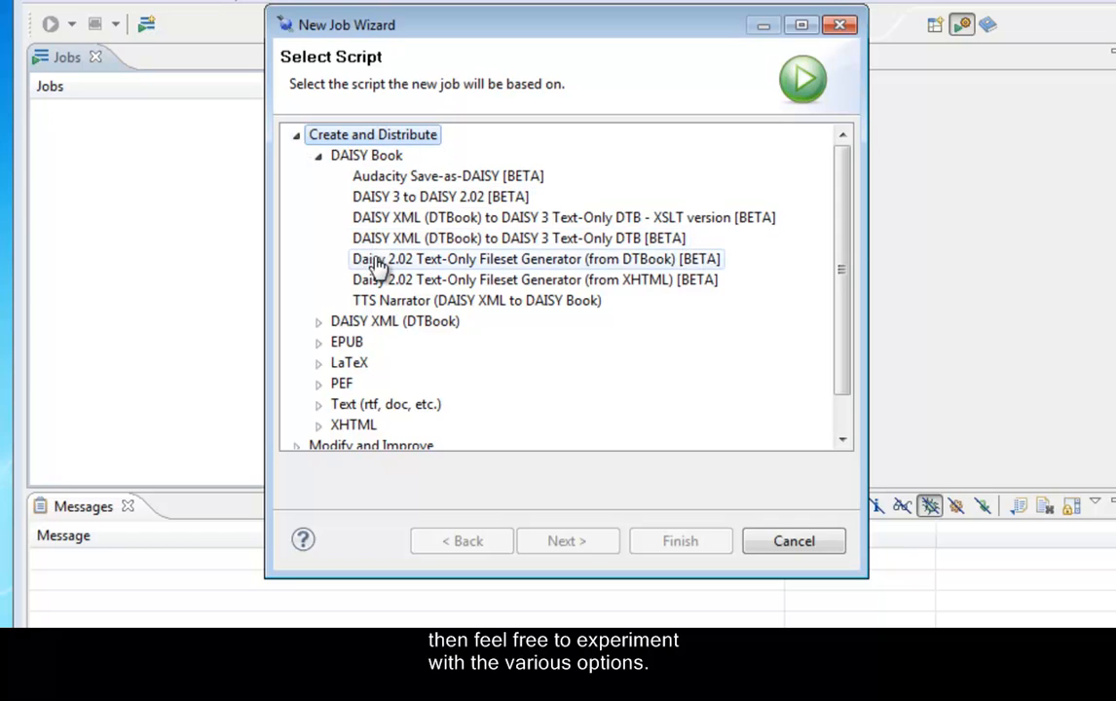
{"action": "left_click", "coordinate": [536, 259]}
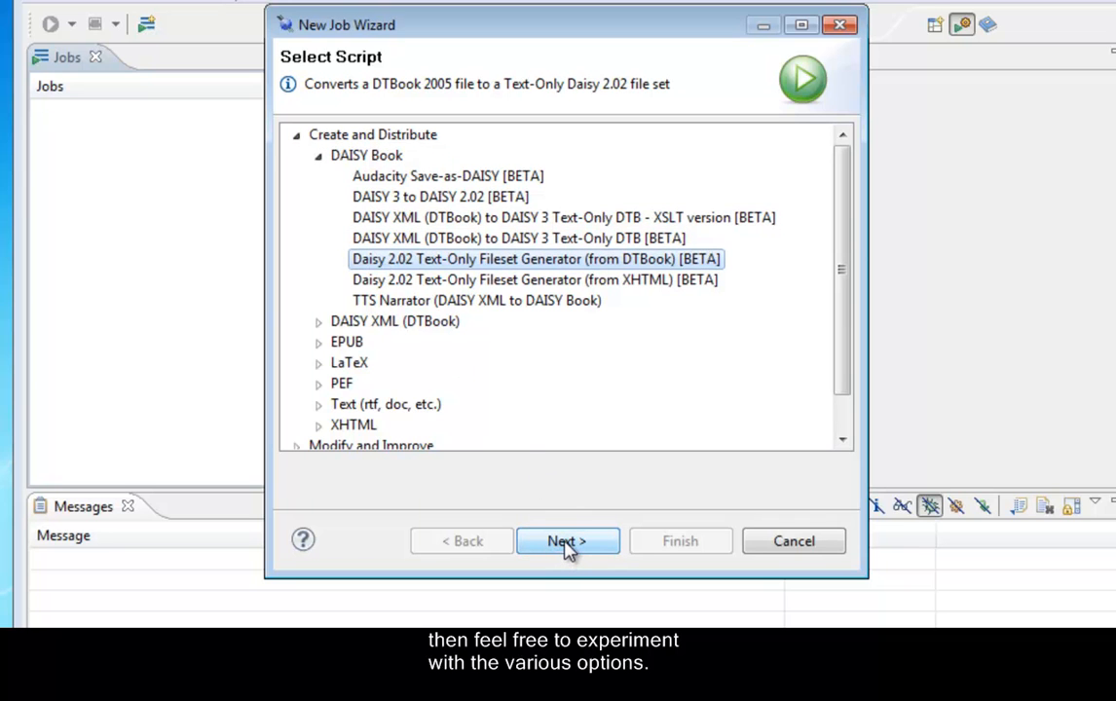
{"action": "left_click", "coordinate": [567, 540]}
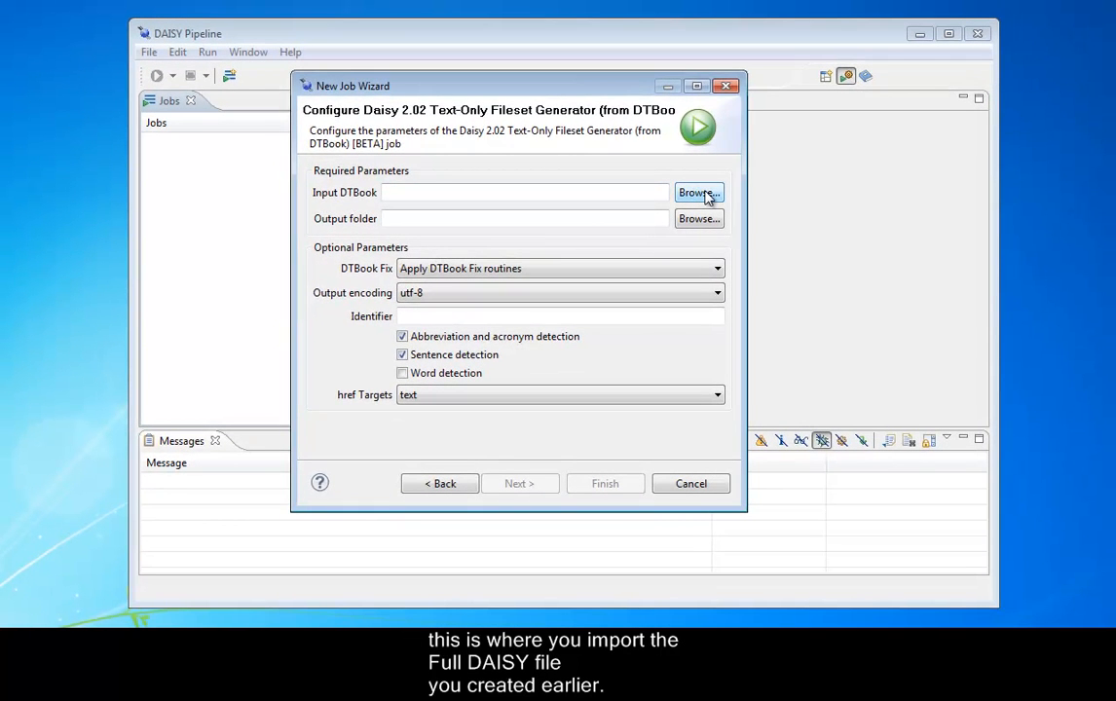
Set My first XML file from MyTalking Books as the input DTBook.
{"action": "left_click", "coordinate": [698, 191]}
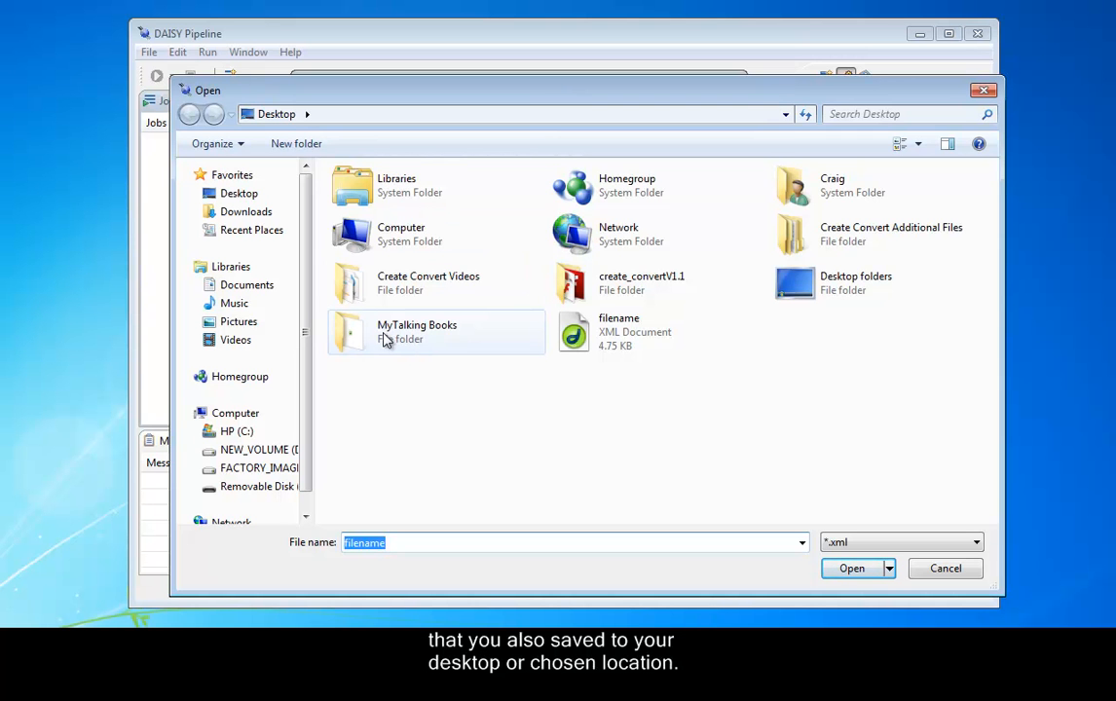
{"action": "double_click", "coordinate": [417, 331]}
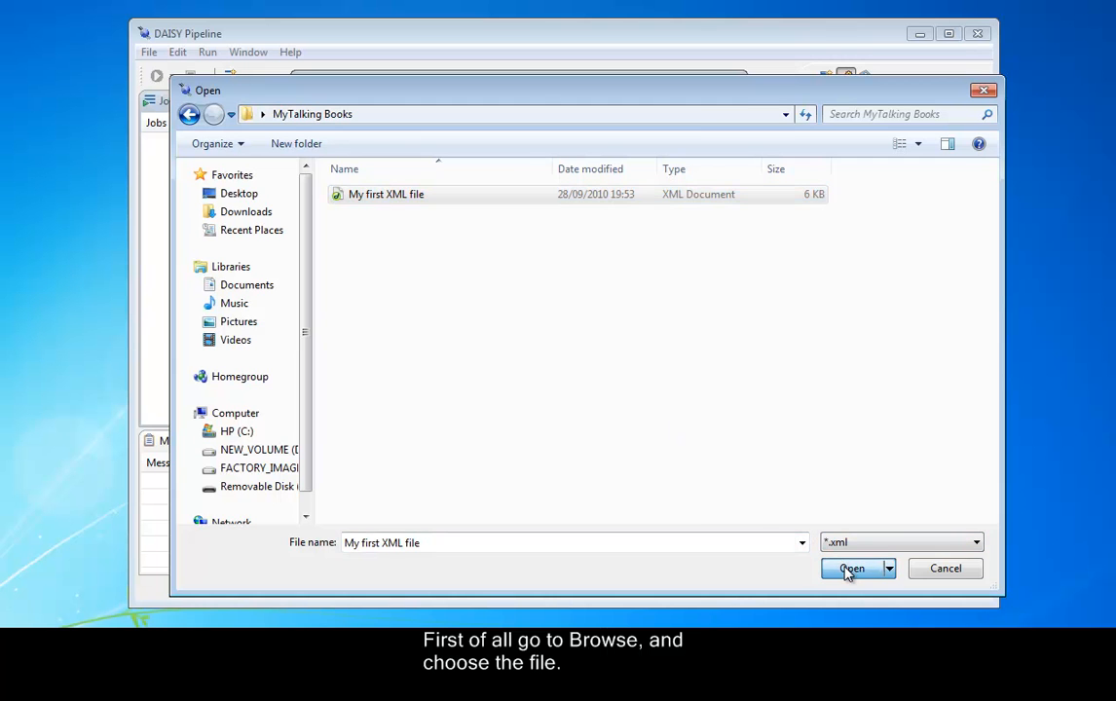
{"action": "left_click", "coordinate": [851, 567]}
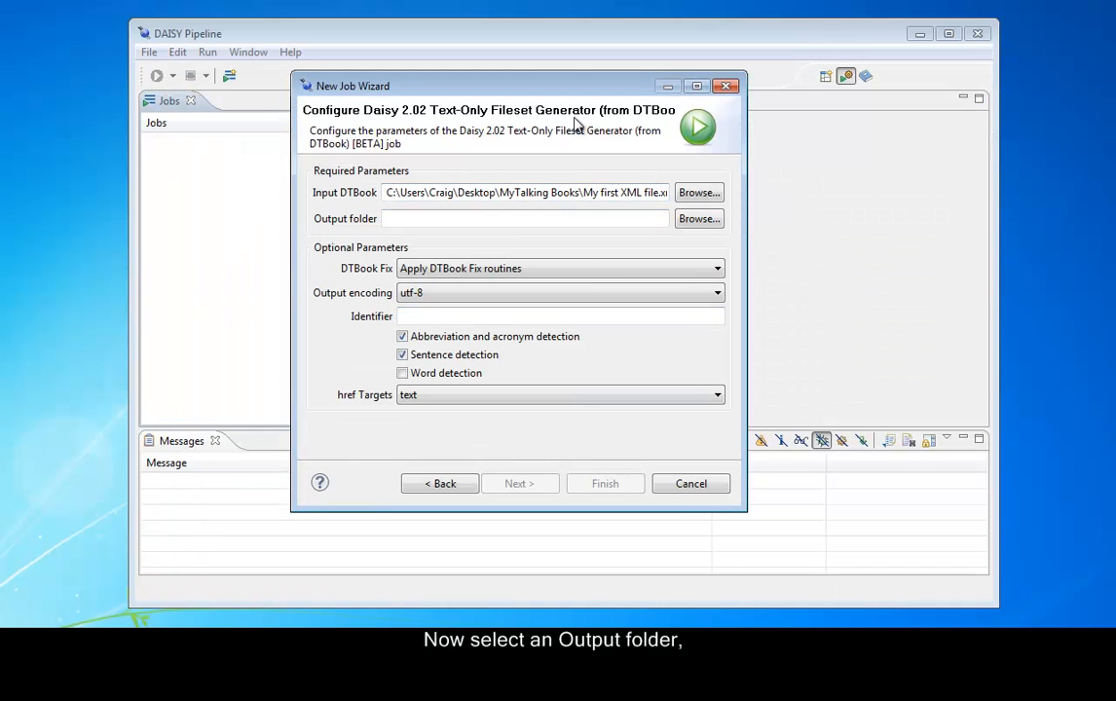
Set MyTalking Books as the output folder and finish the job wizard.
{"action": "left_click", "coordinate": [698, 218]}
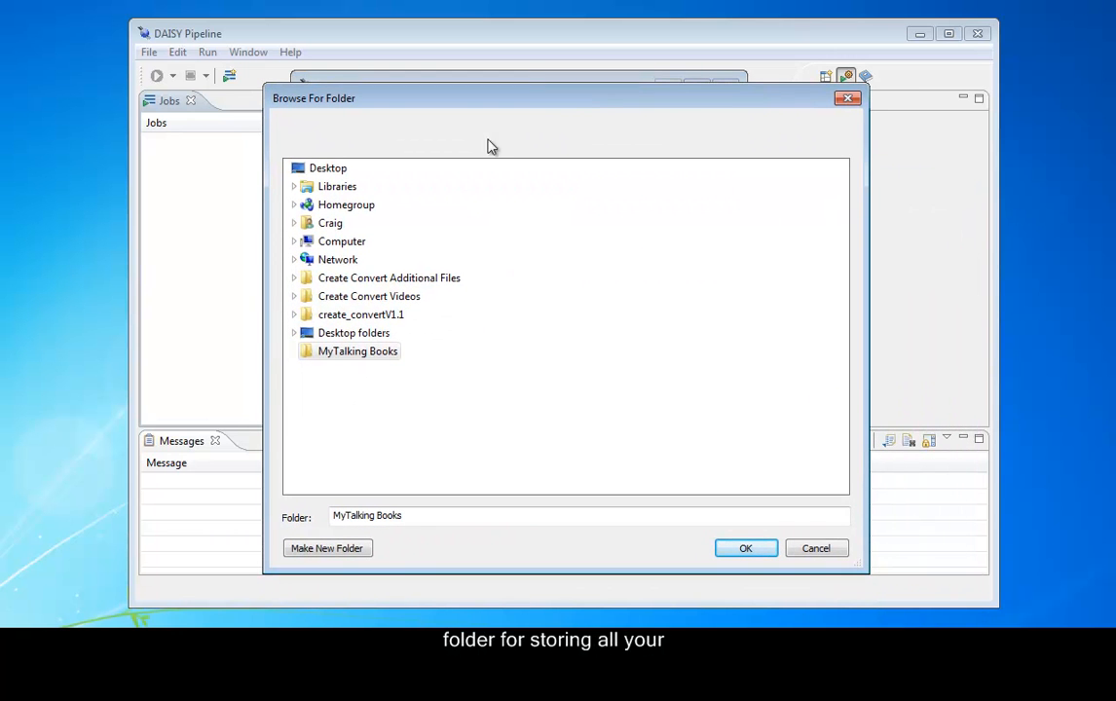
{"action": "left_click", "coordinate": [358, 351]}
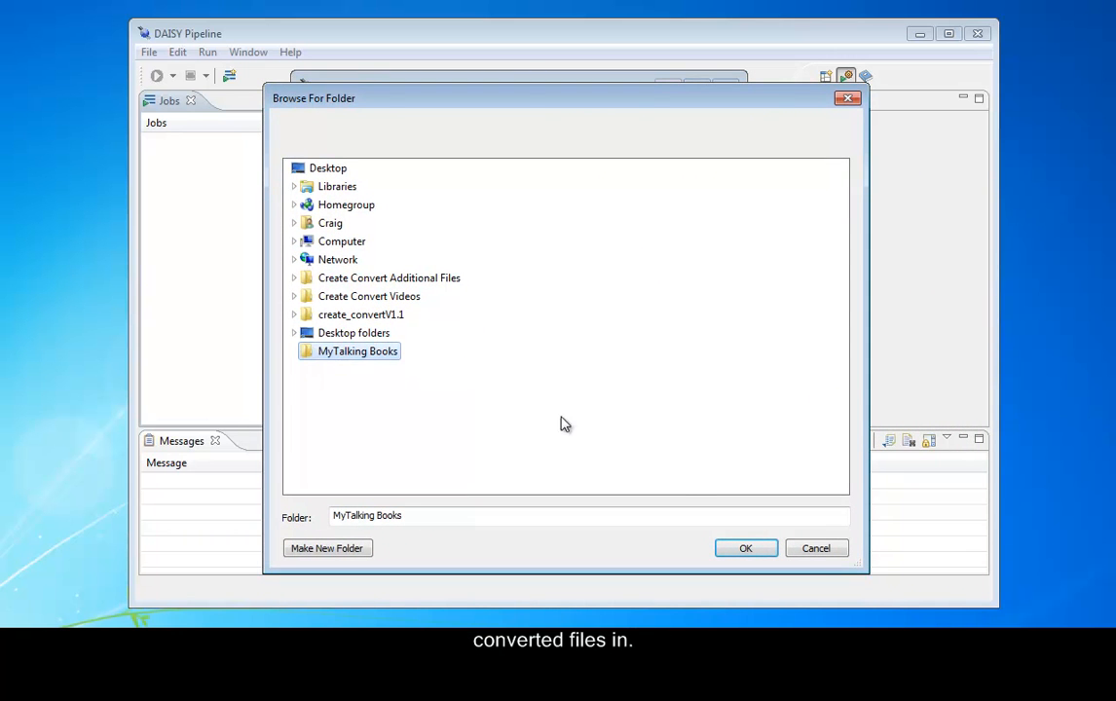
{"action": "left_click", "coordinate": [744, 548]}
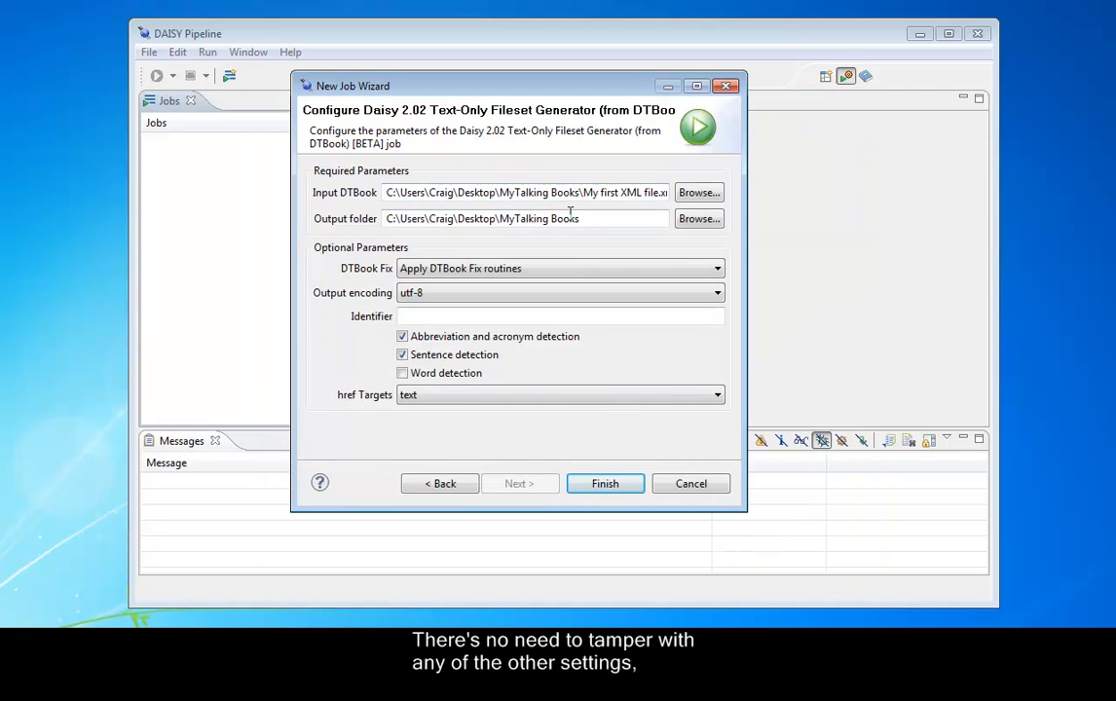
{"action": "left_click", "coordinate": [604, 484]}
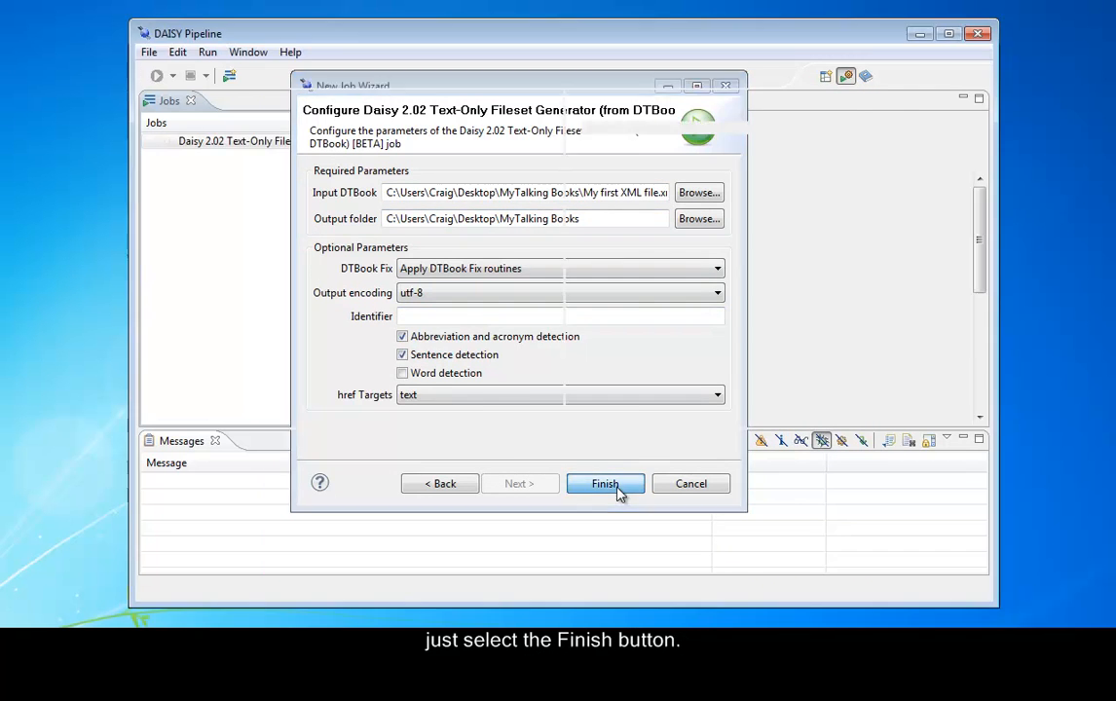
Run the Daisy 2.02 Text-Only Fileset job from the Run dropdown until FINISHED.
{"action": "left_click", "coordinate": [604, 484]}
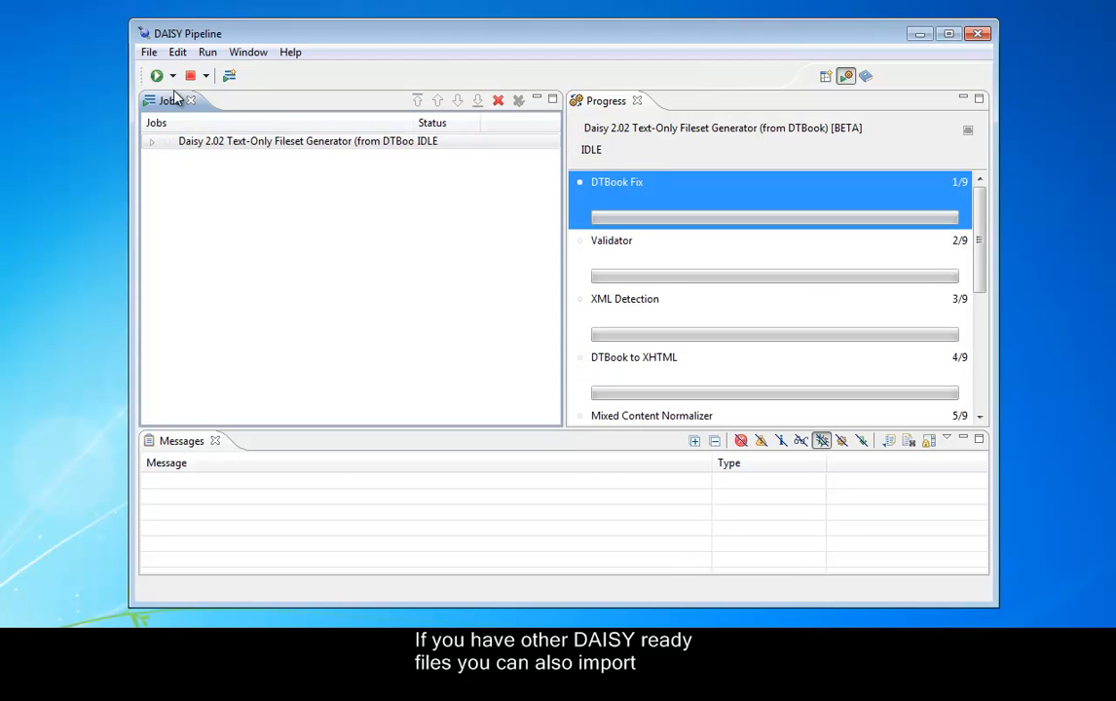
{"action": "left_click", "coordinate": [172, 76]}
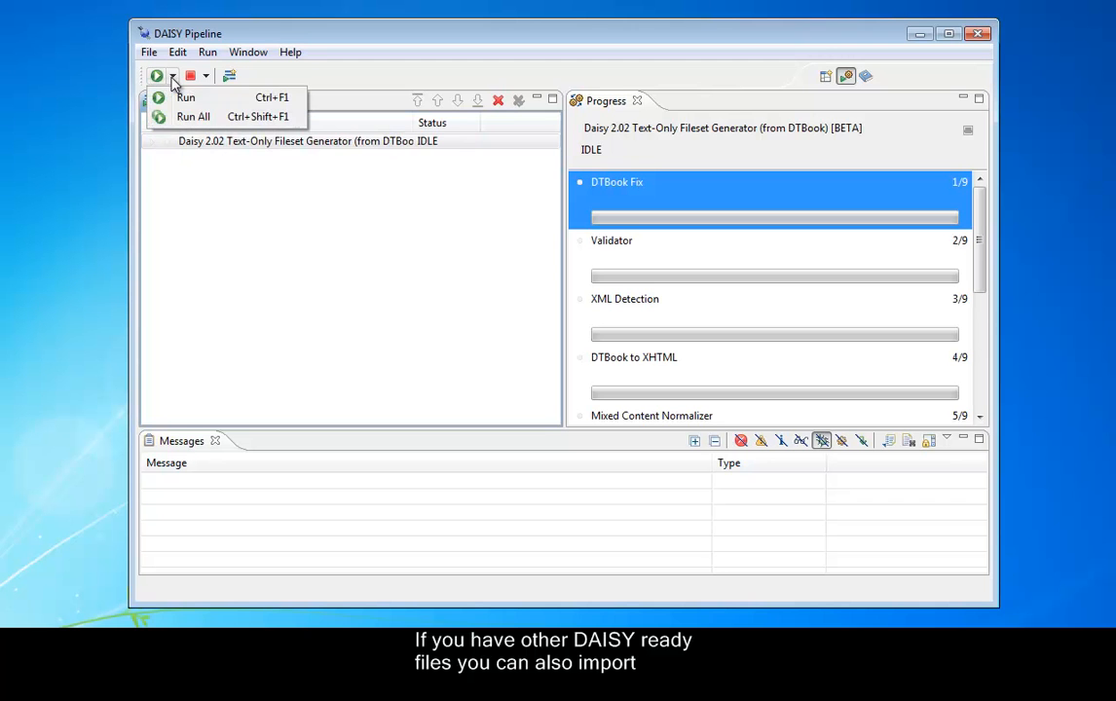
{"action": "left_click", "coordinate": [185, 96]}
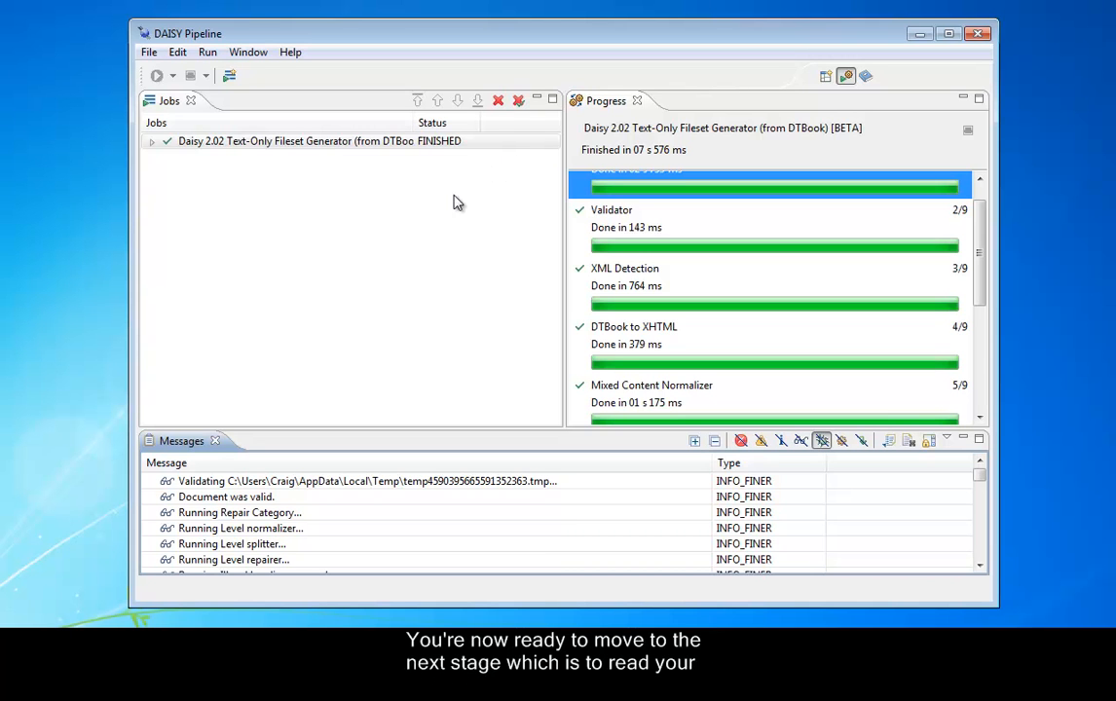
{"action": "mouse_move", "coordinate": [368, 620]}
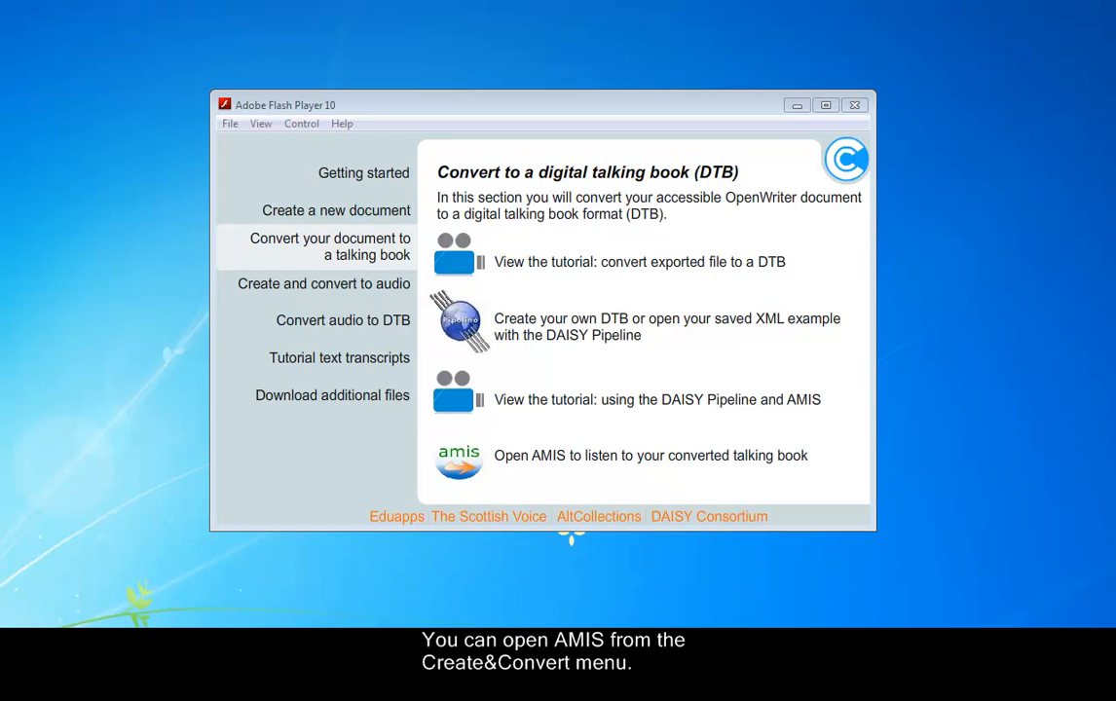
{"action": "mouse_move", "coordinate": [611, 464]}
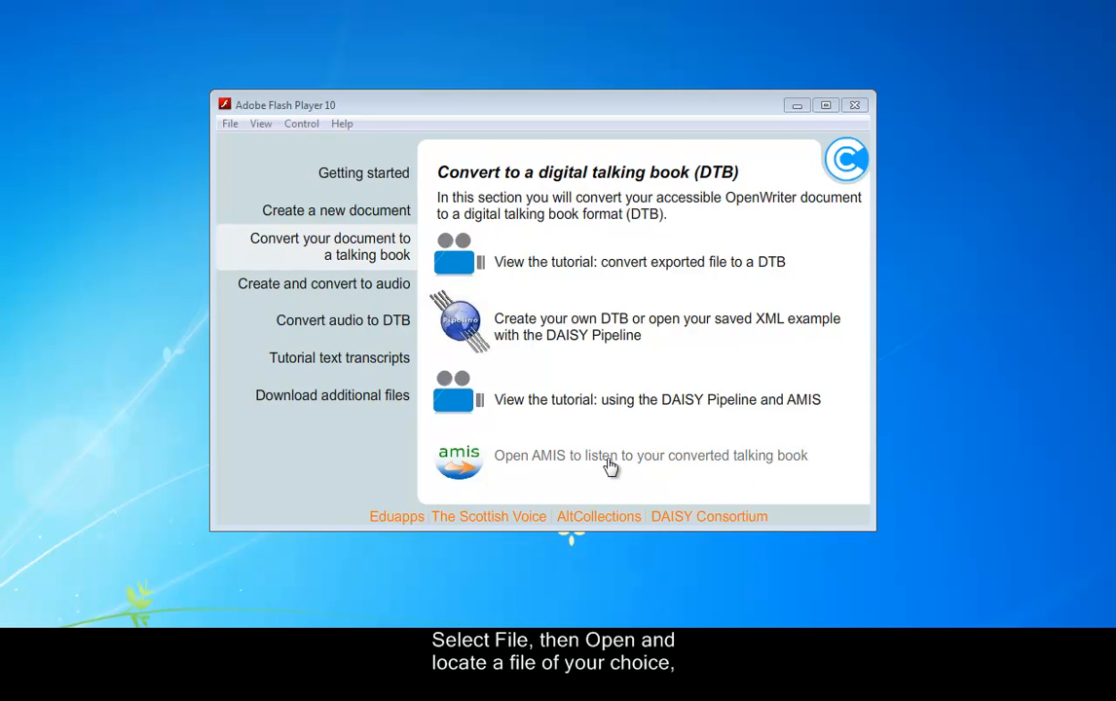
{"action": "mouse_move", "coordinate": [613, 462]}
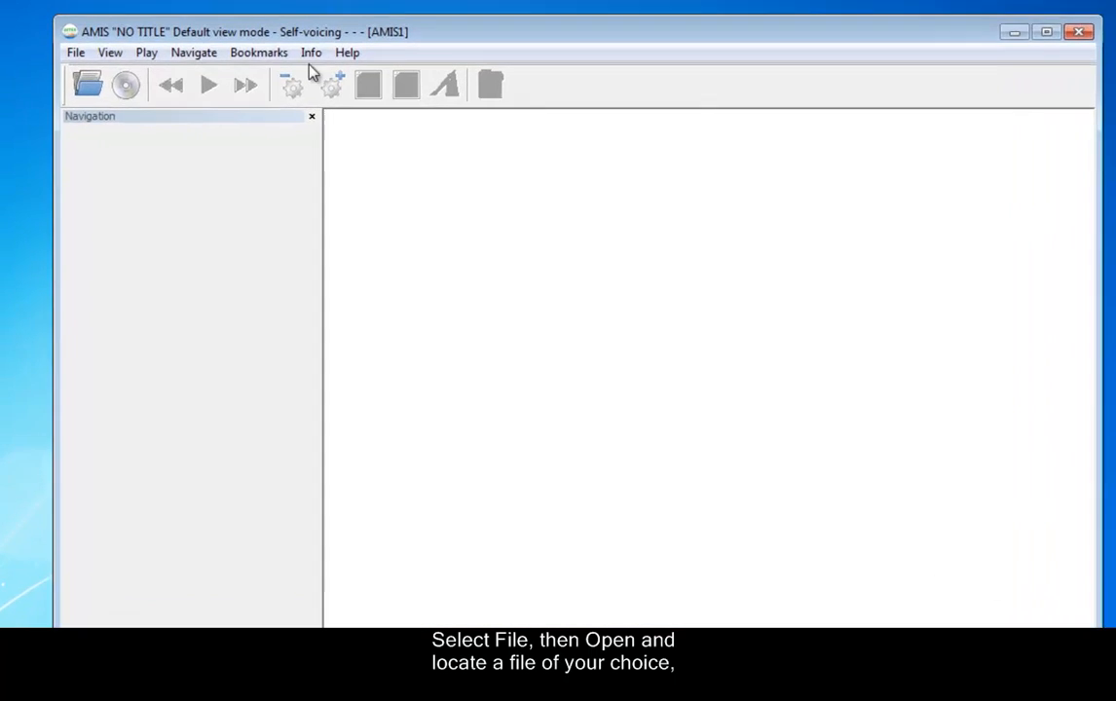
Open the ncc file in MyTalking Books as a book in AMIS.
{"action": "left_click", "coordinate": [75, 51]}
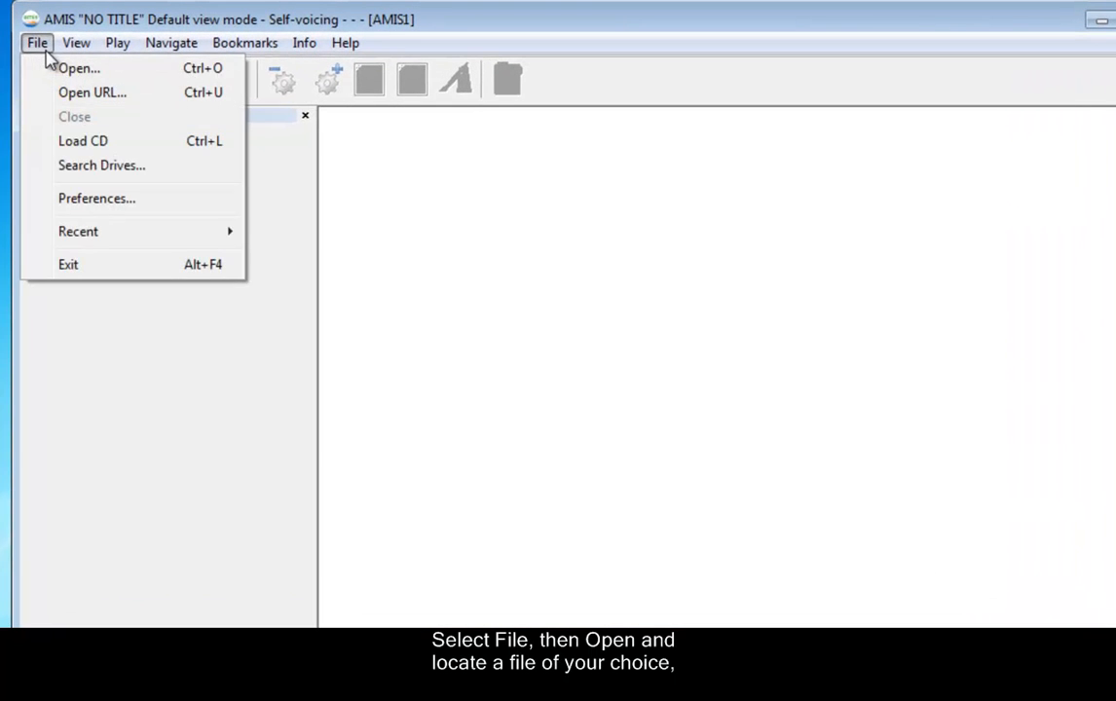
{"action": "mouse_move", "coordinate": [83, 140]}
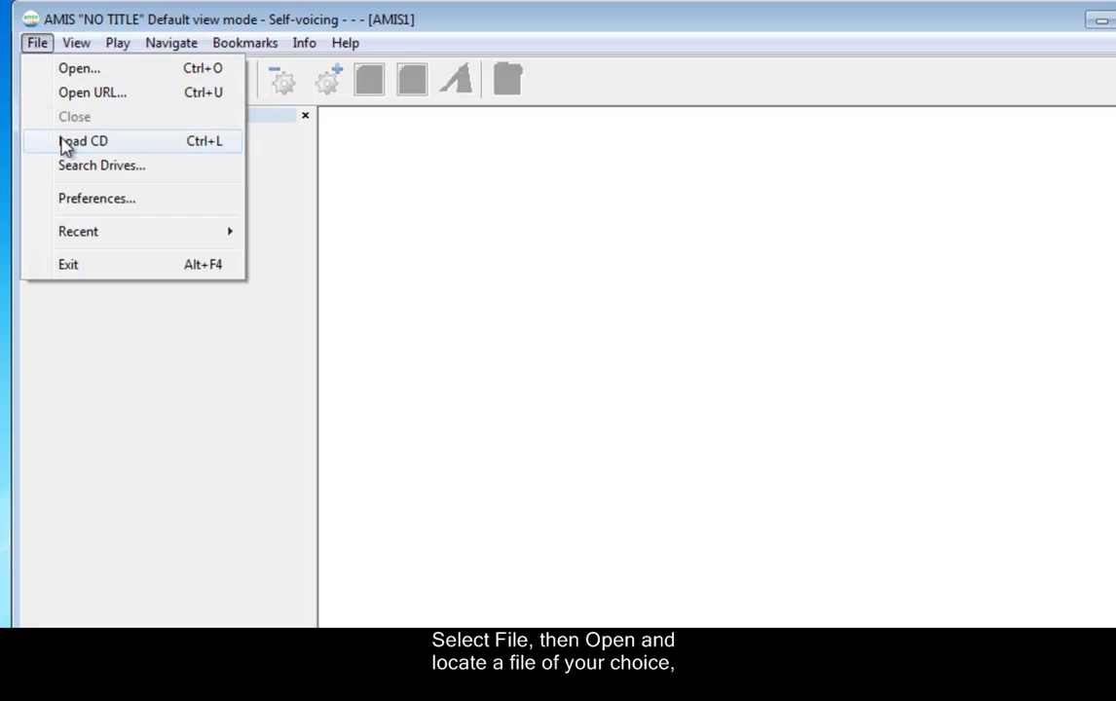
{"action": "mouse_move", "coordinate": [77, 148]}
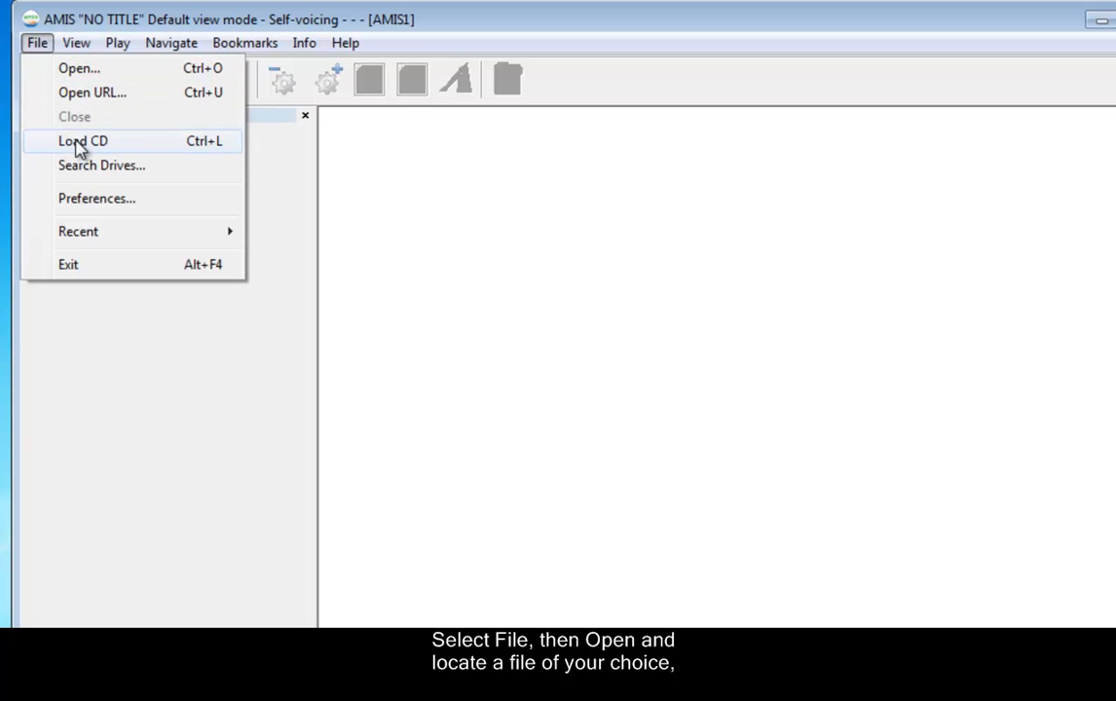
{"action": "mouse_move", "coordinate": [78, 68]}
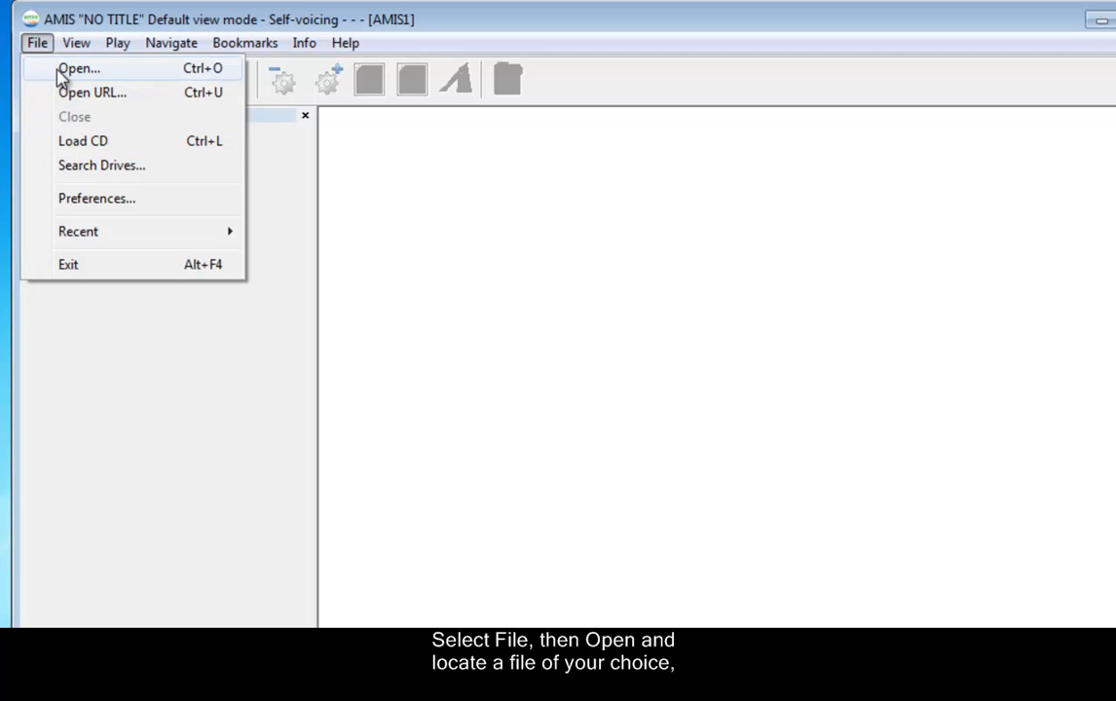
{"action": "left_click", "coordinate": [79, 68]}
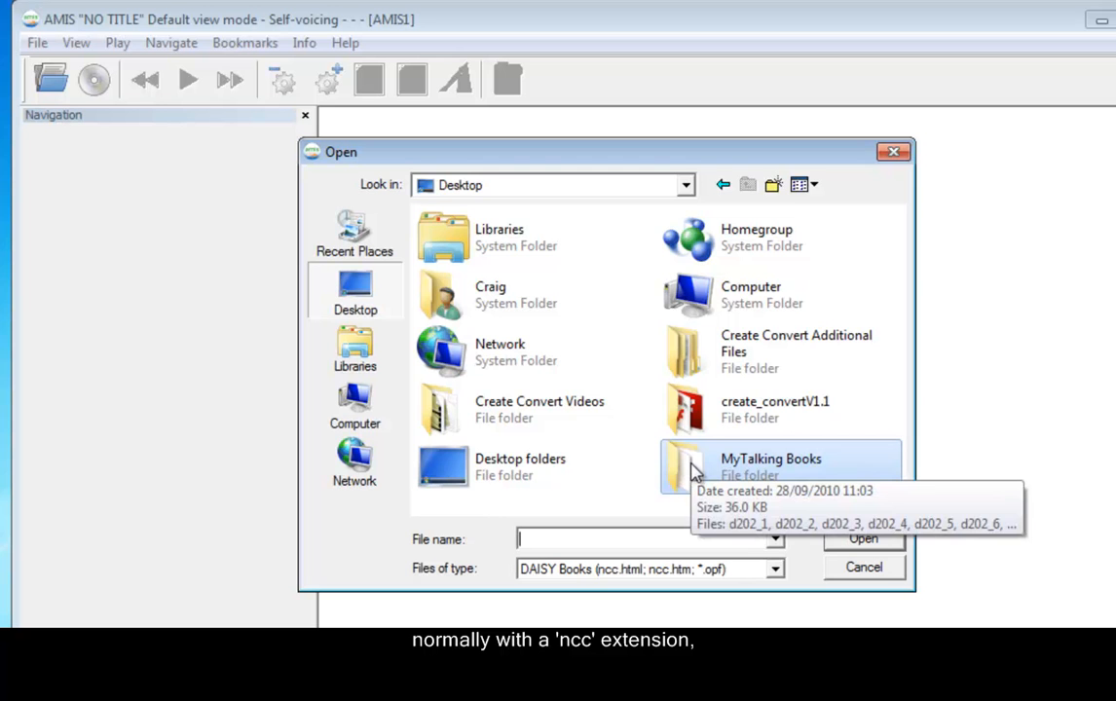
{"action": "double_click", "coordinate": [771, 465]}
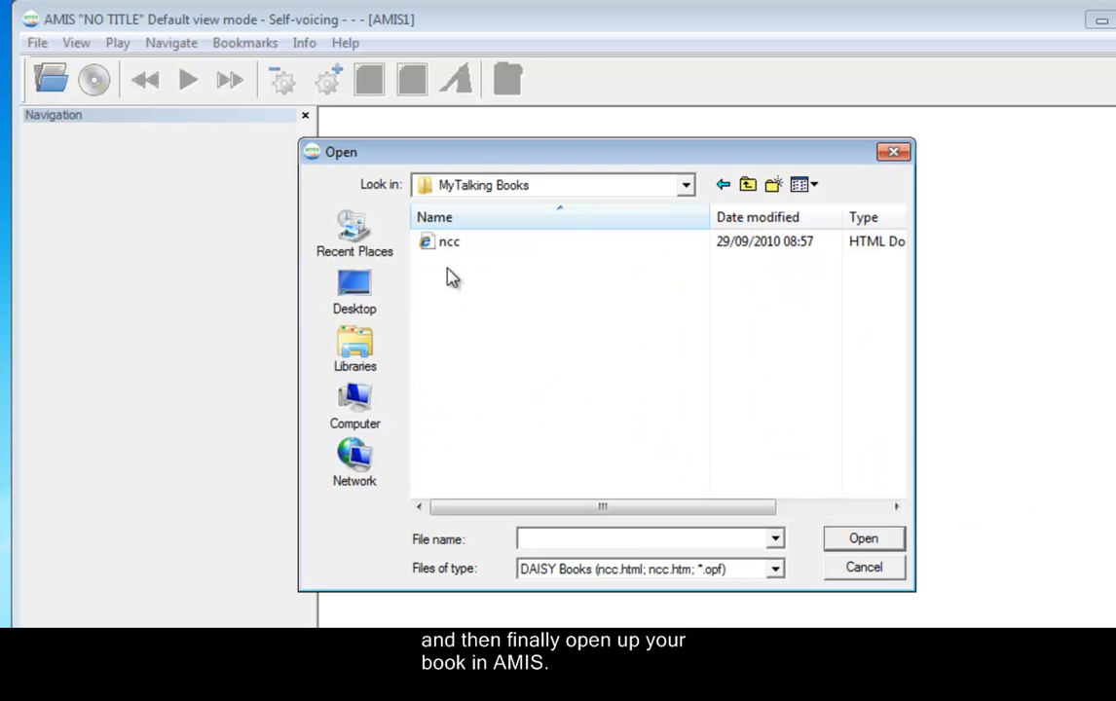
{"action": "left_click", "coordinate": [449, 241]}
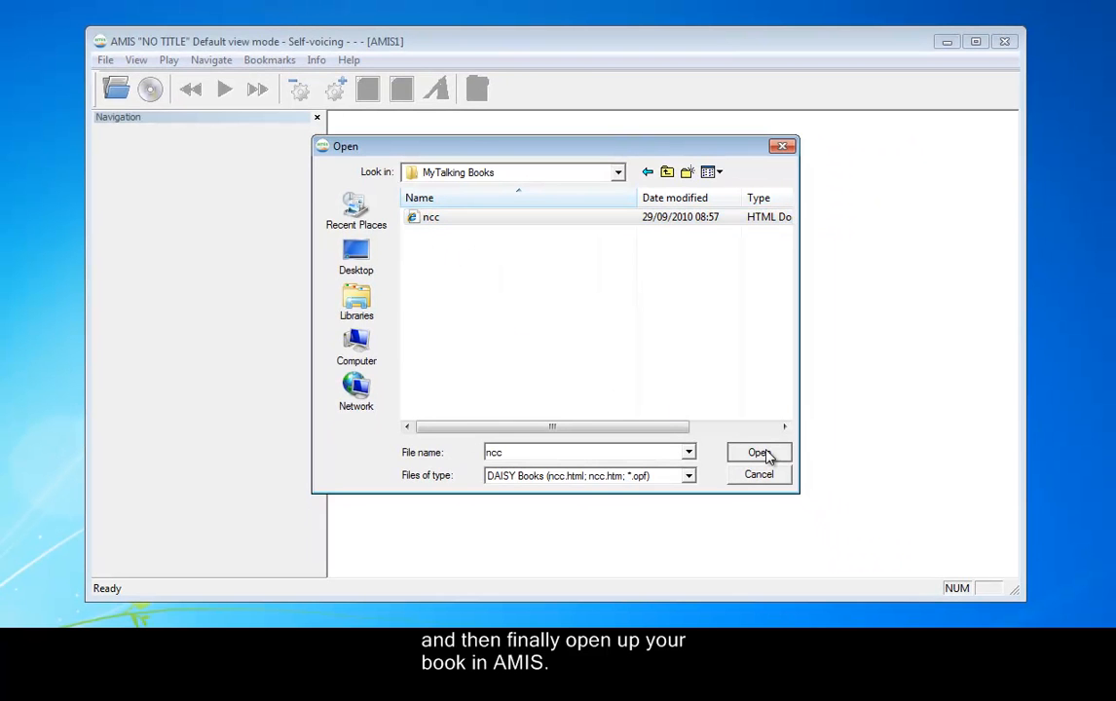
{"action": "left_click", "coordinate": [759, 452]}
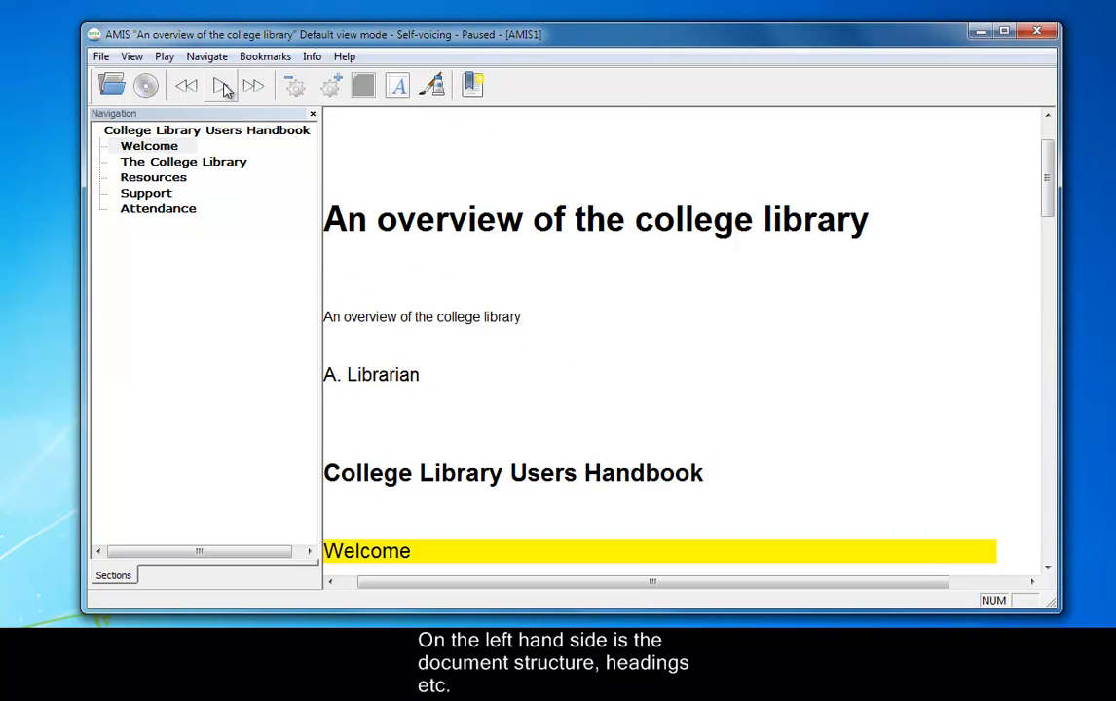
{"action": "mouse_move", "coordinate": [253, 87]}
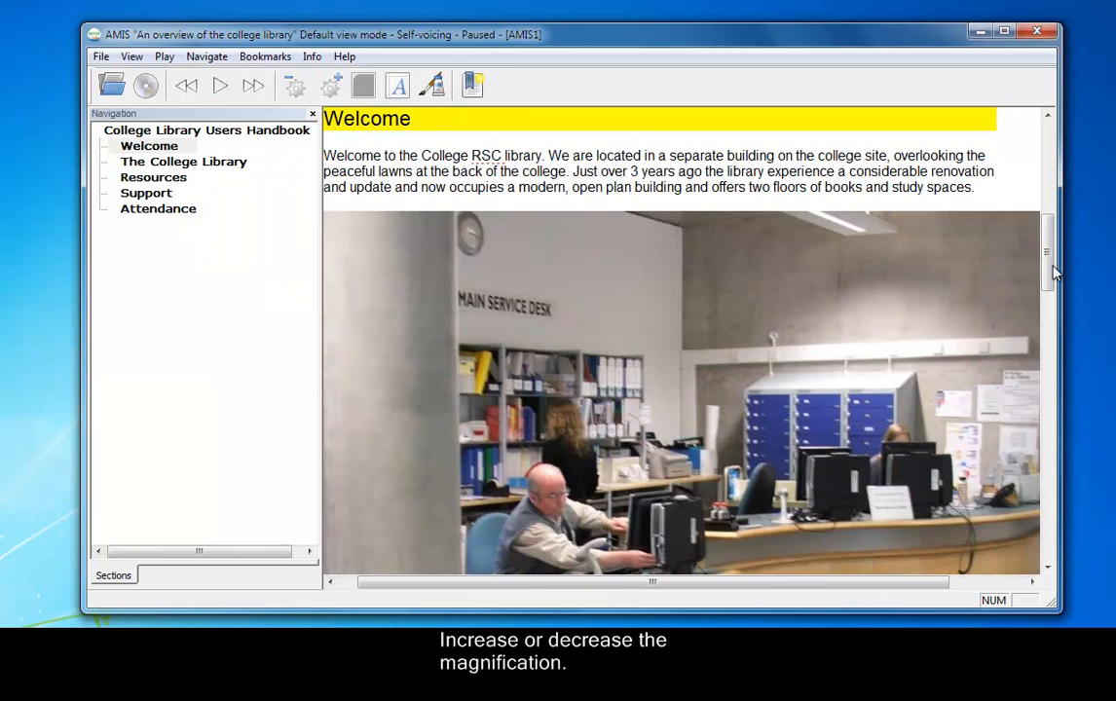
Try a pink page background, revert to white, then scroll to Resources and Support.
{"action": "left_click", "coordinate": [431, 85]}
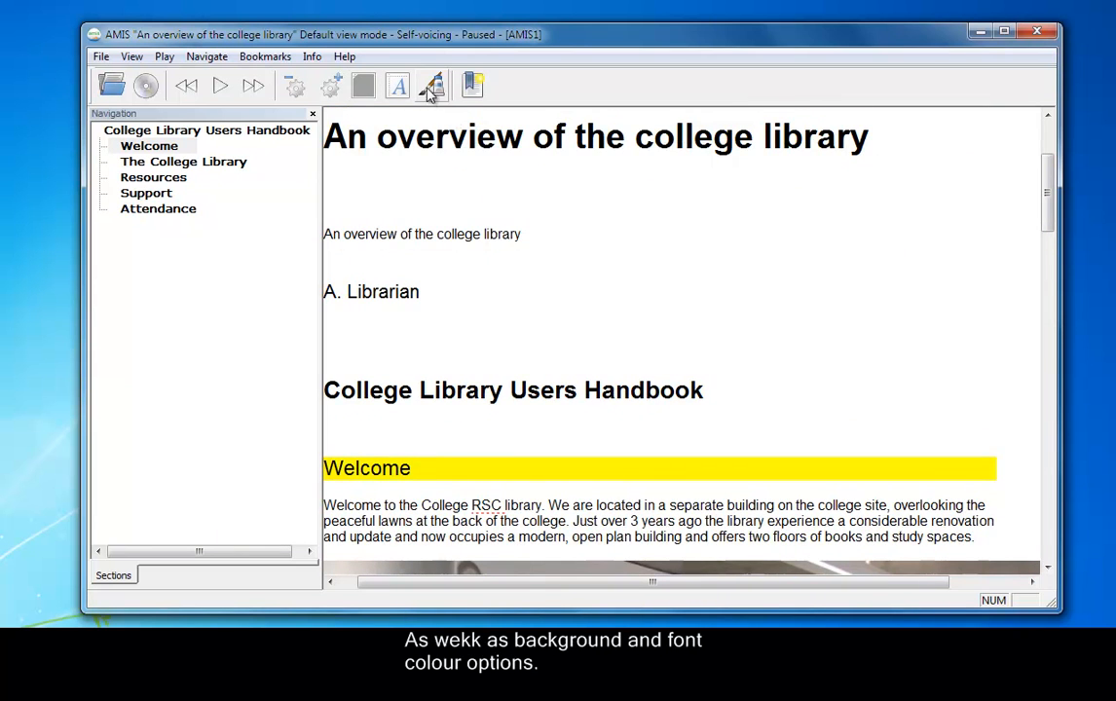
{"action": "left_click", "coordinate": [433, 85]}
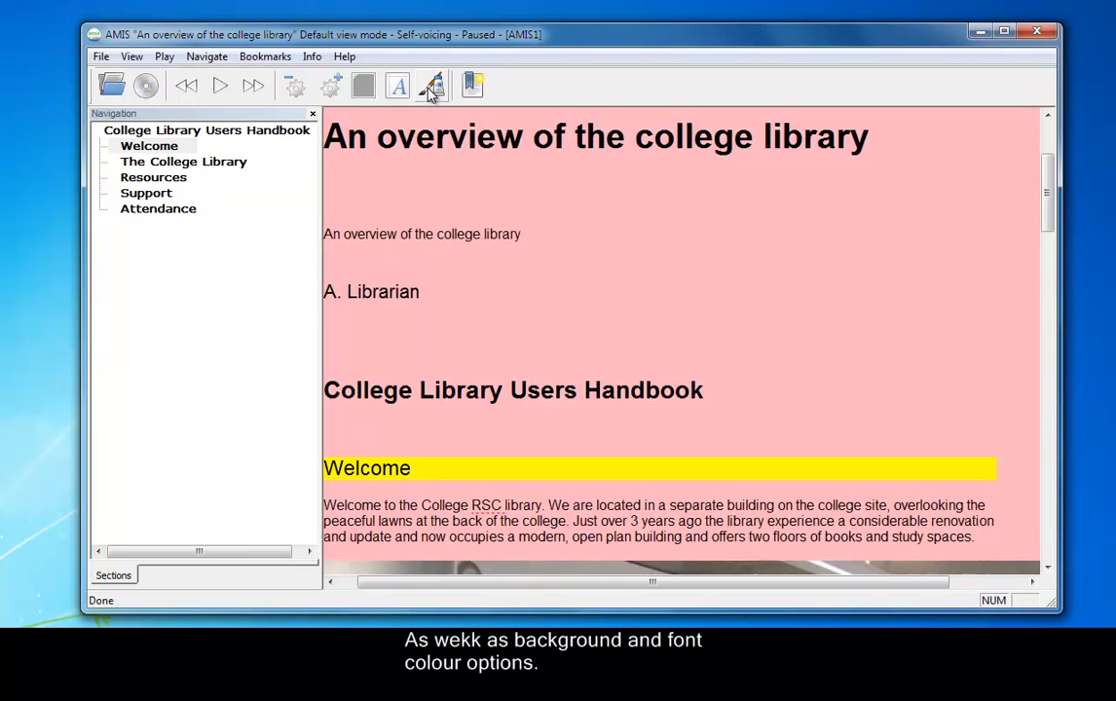
{"action": "left_click", "coordinate": [433, 86]}
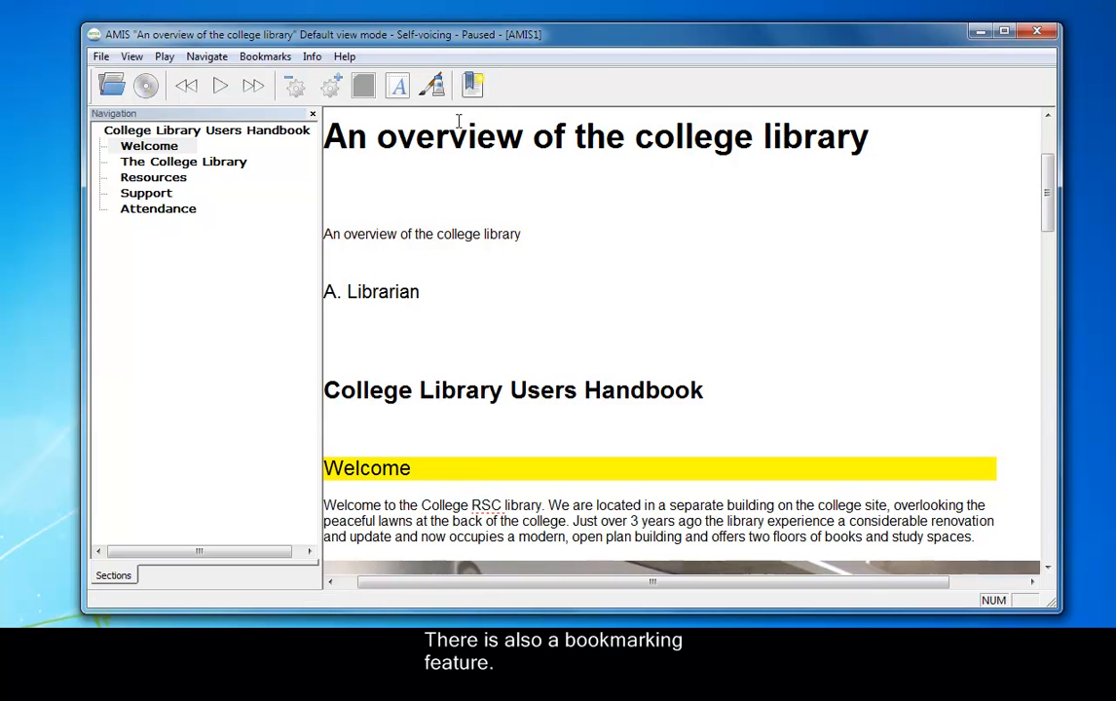
{"action": "mouse_move", "coordinate": [287, 231]}
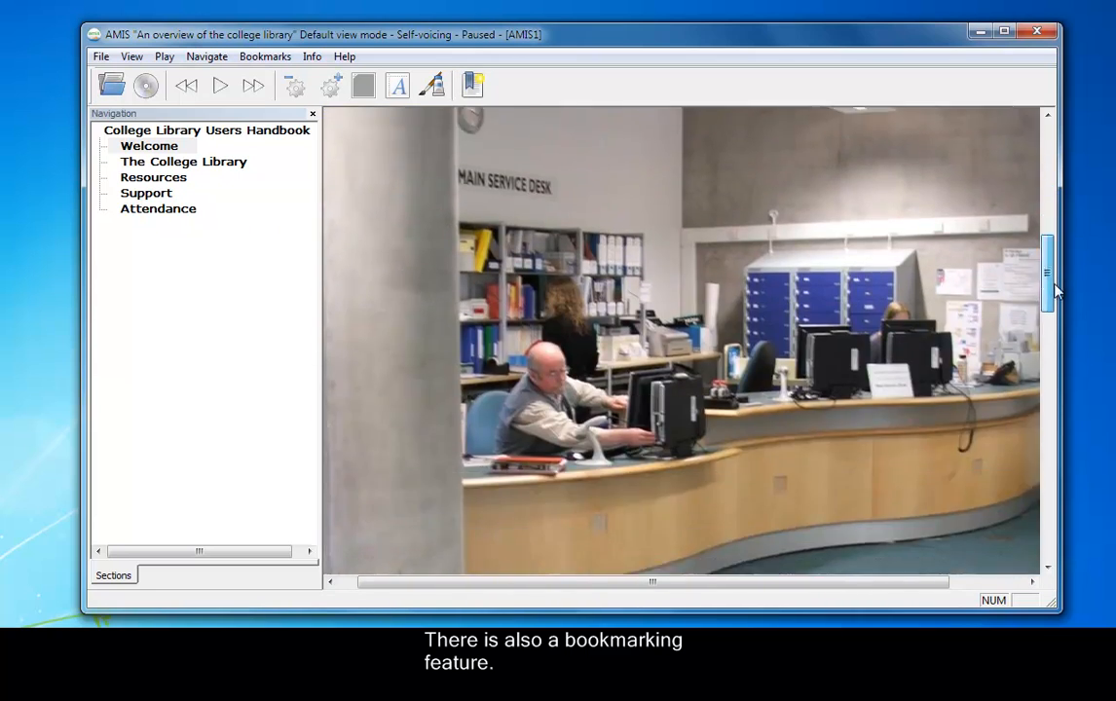
{"action": "scroll", "scroll_direction": "down", "scroll_amount": 3}
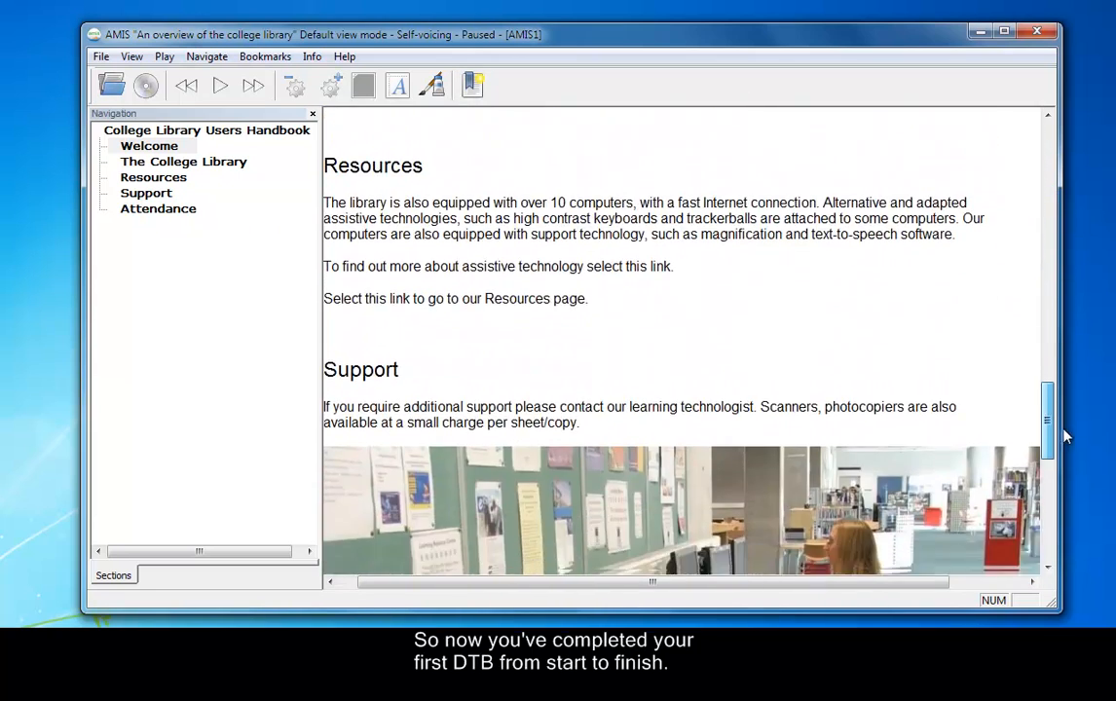